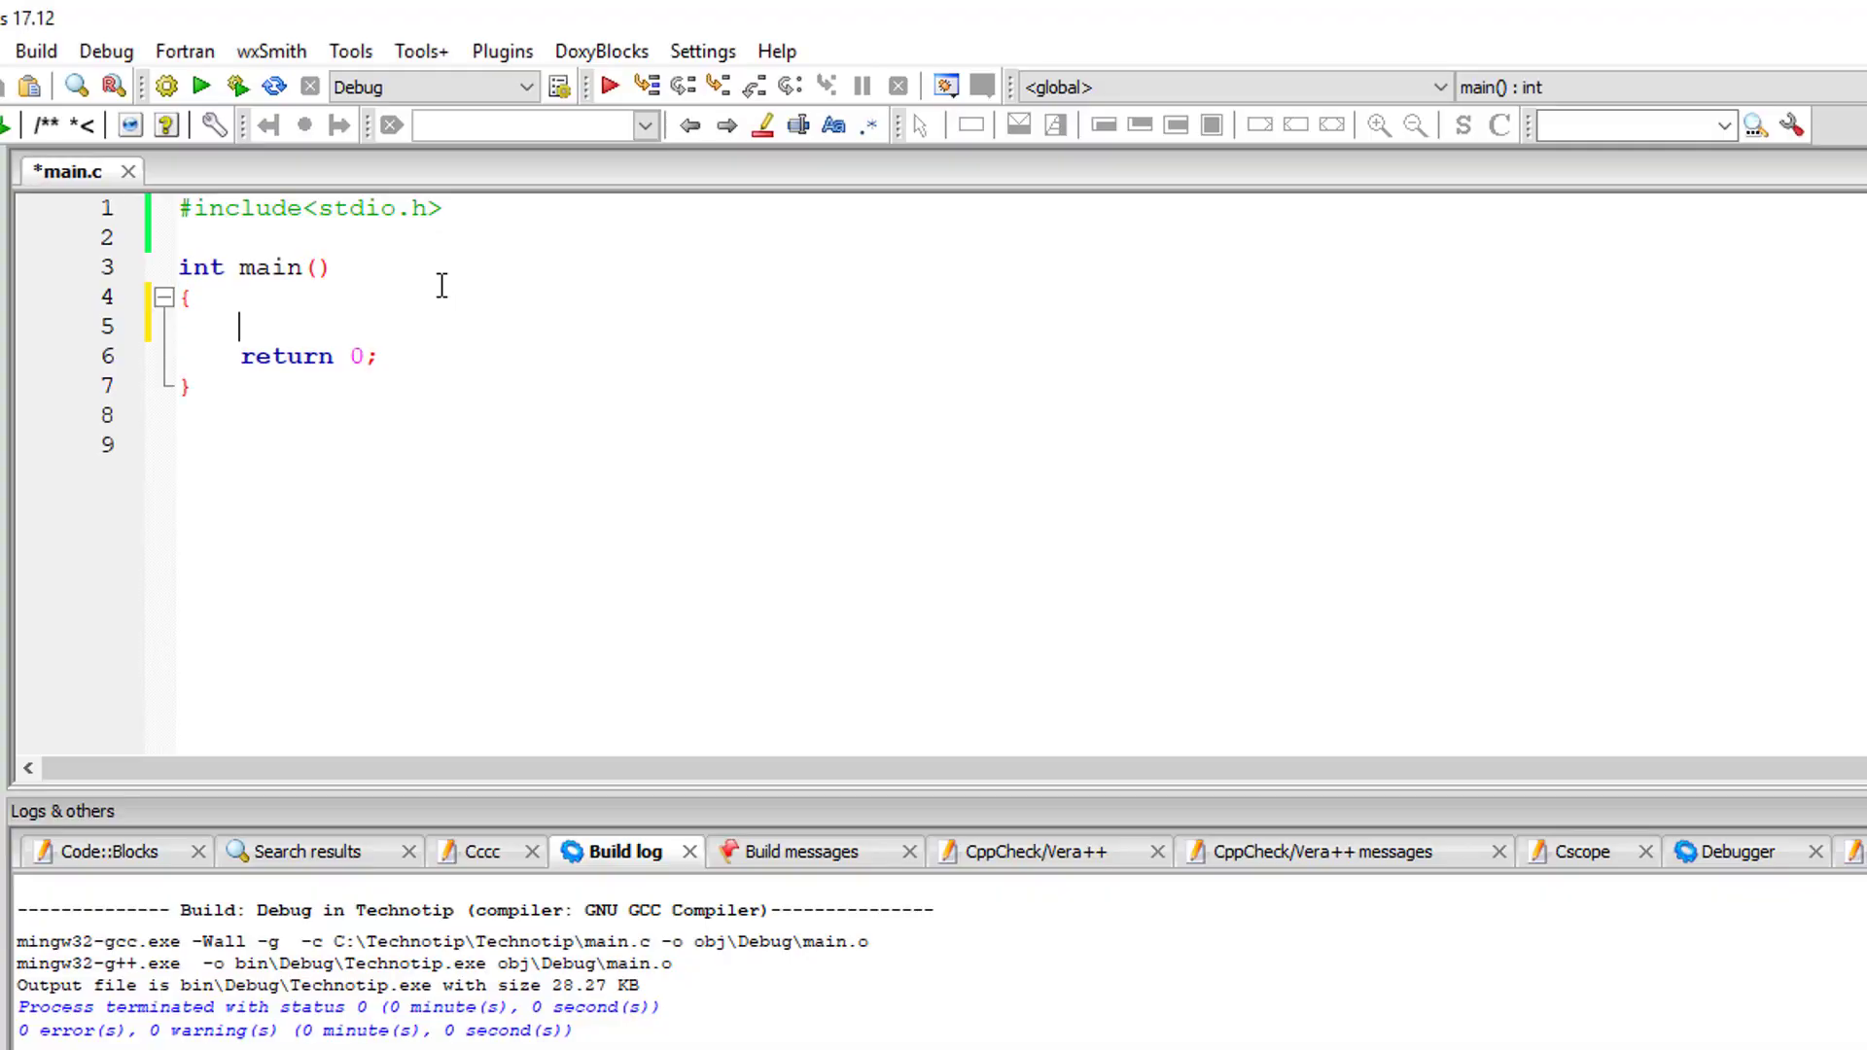
Declare 'float area, radius;' and 'float PI = 3.14;' in main, then save main.c.
type("float")
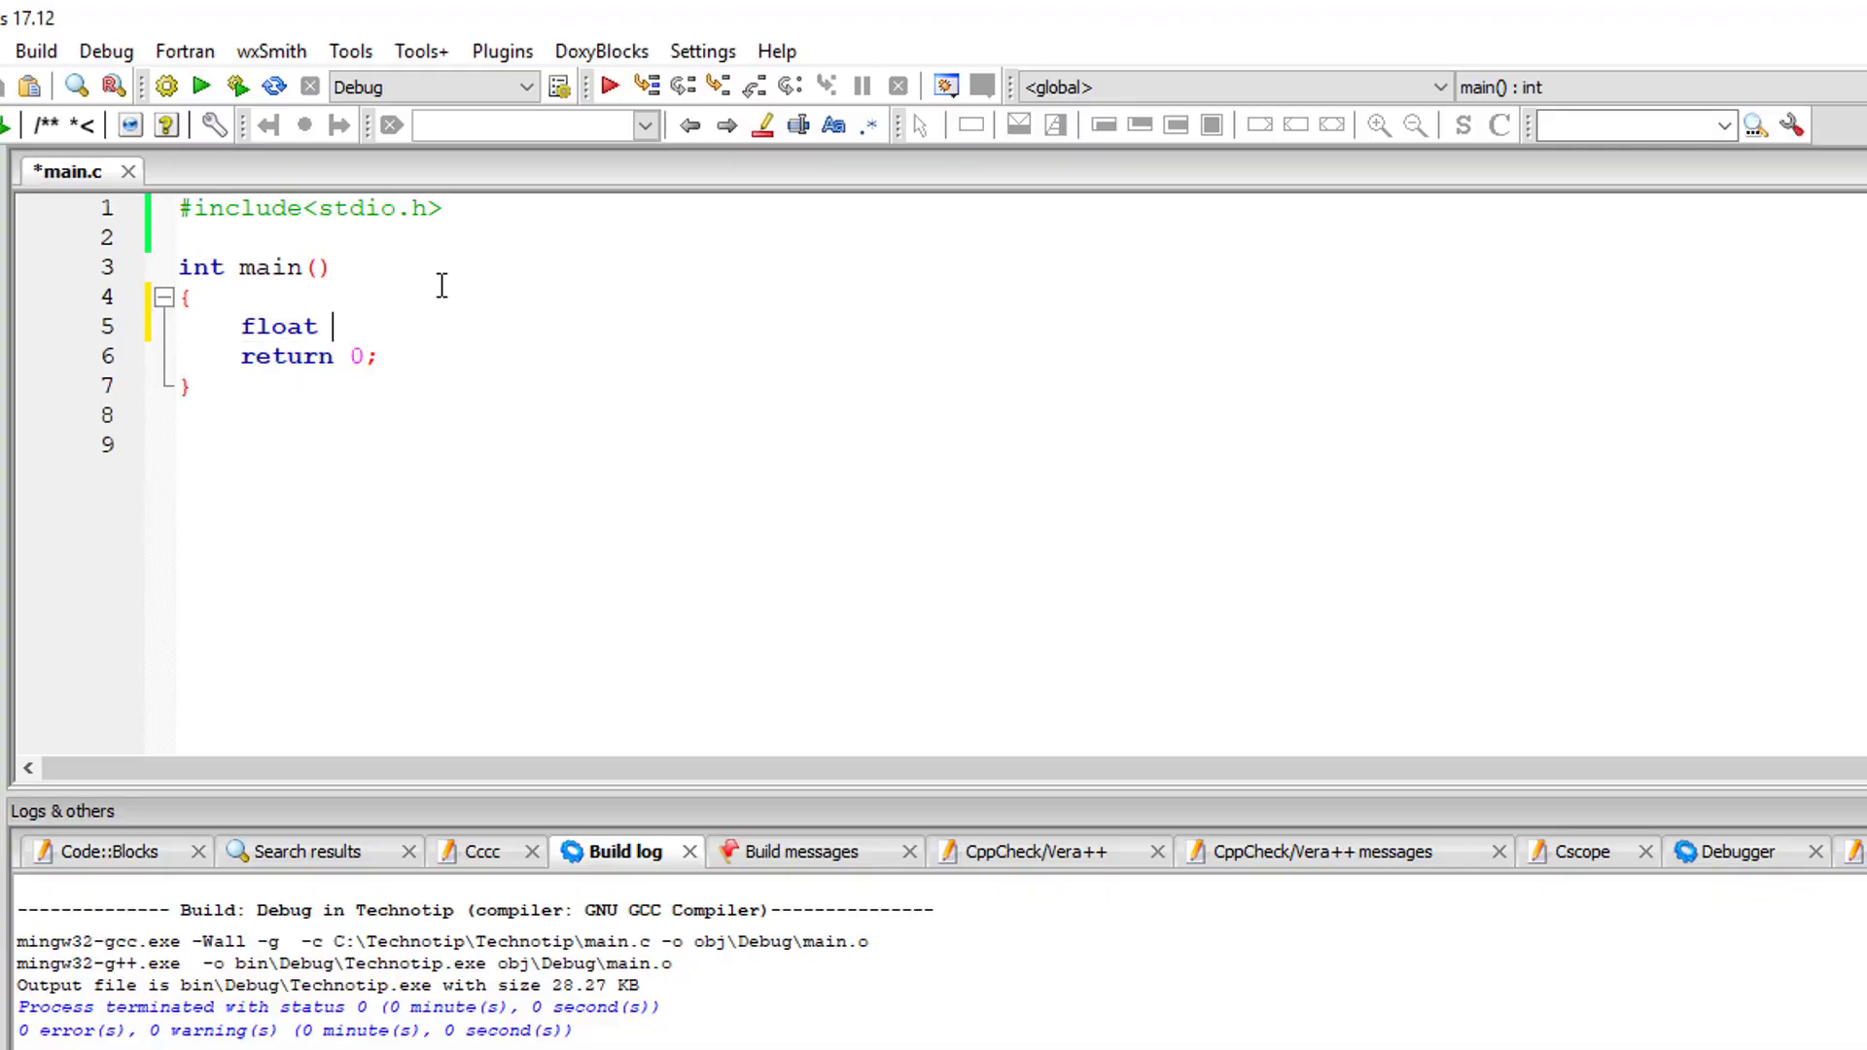
type("aread")
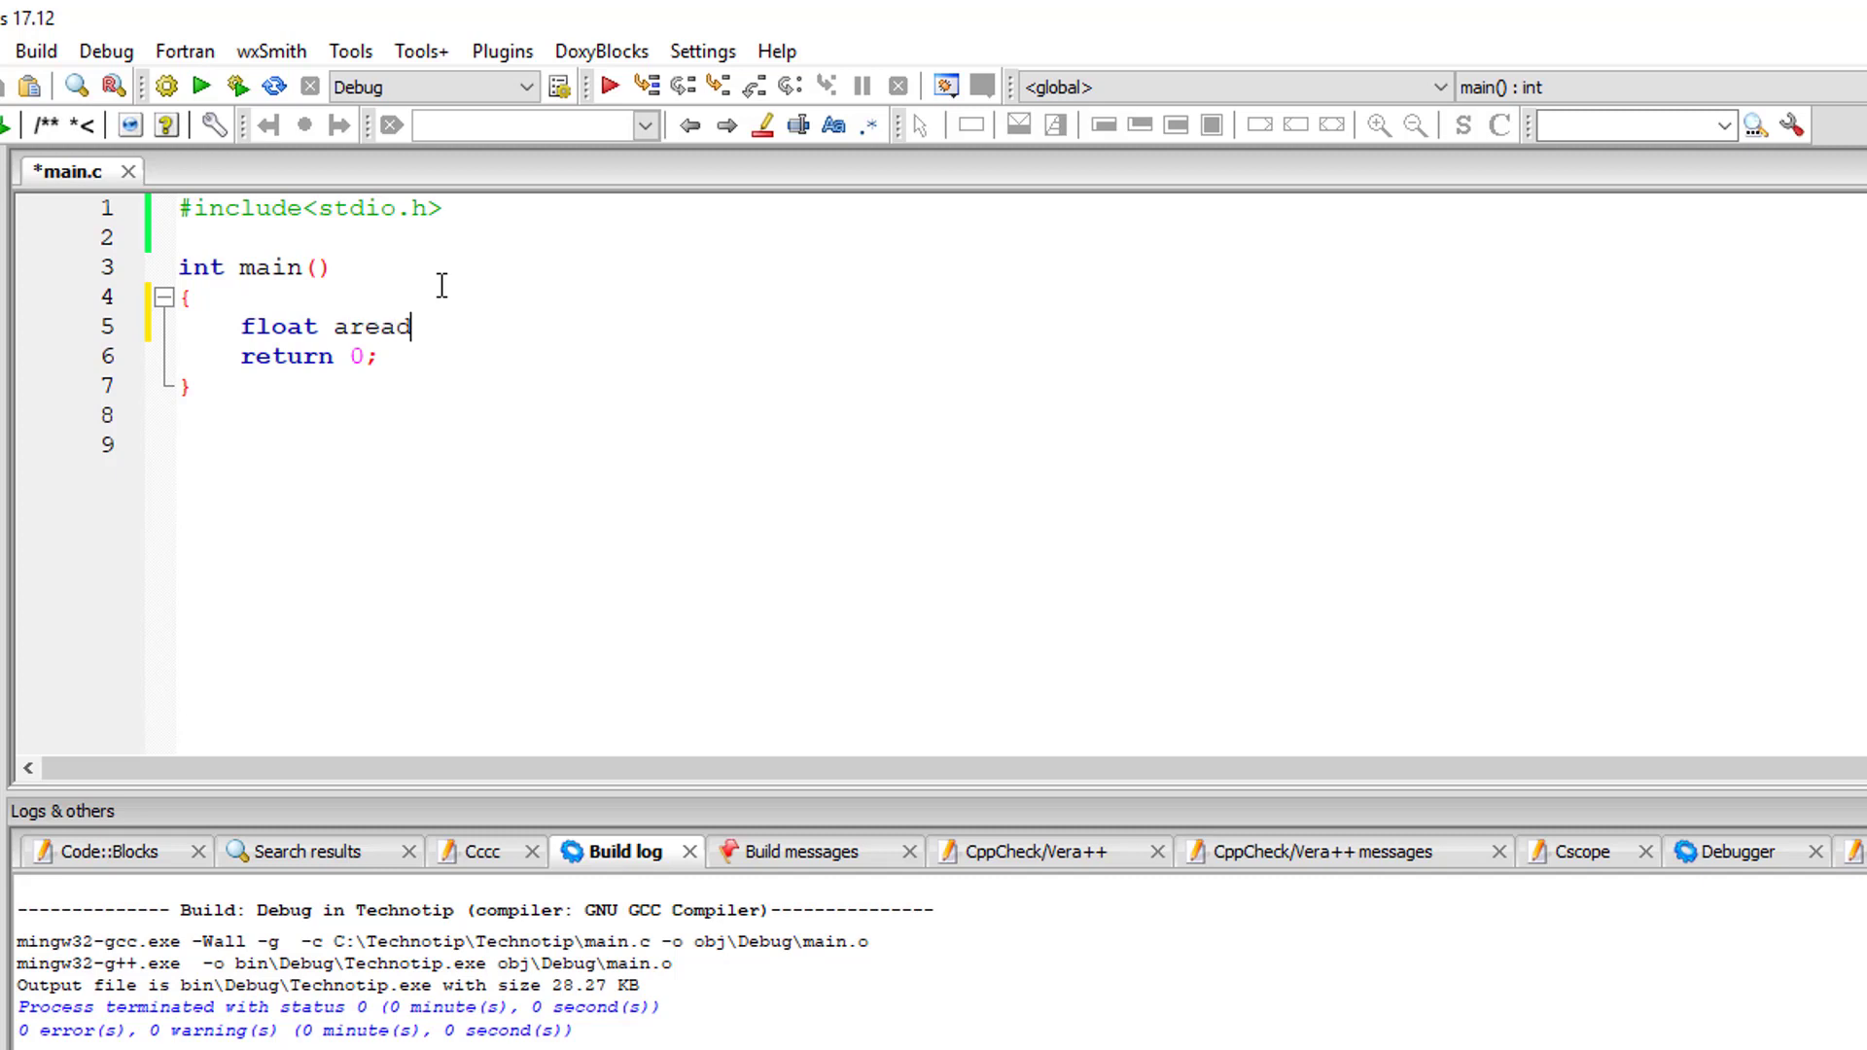
type(";")
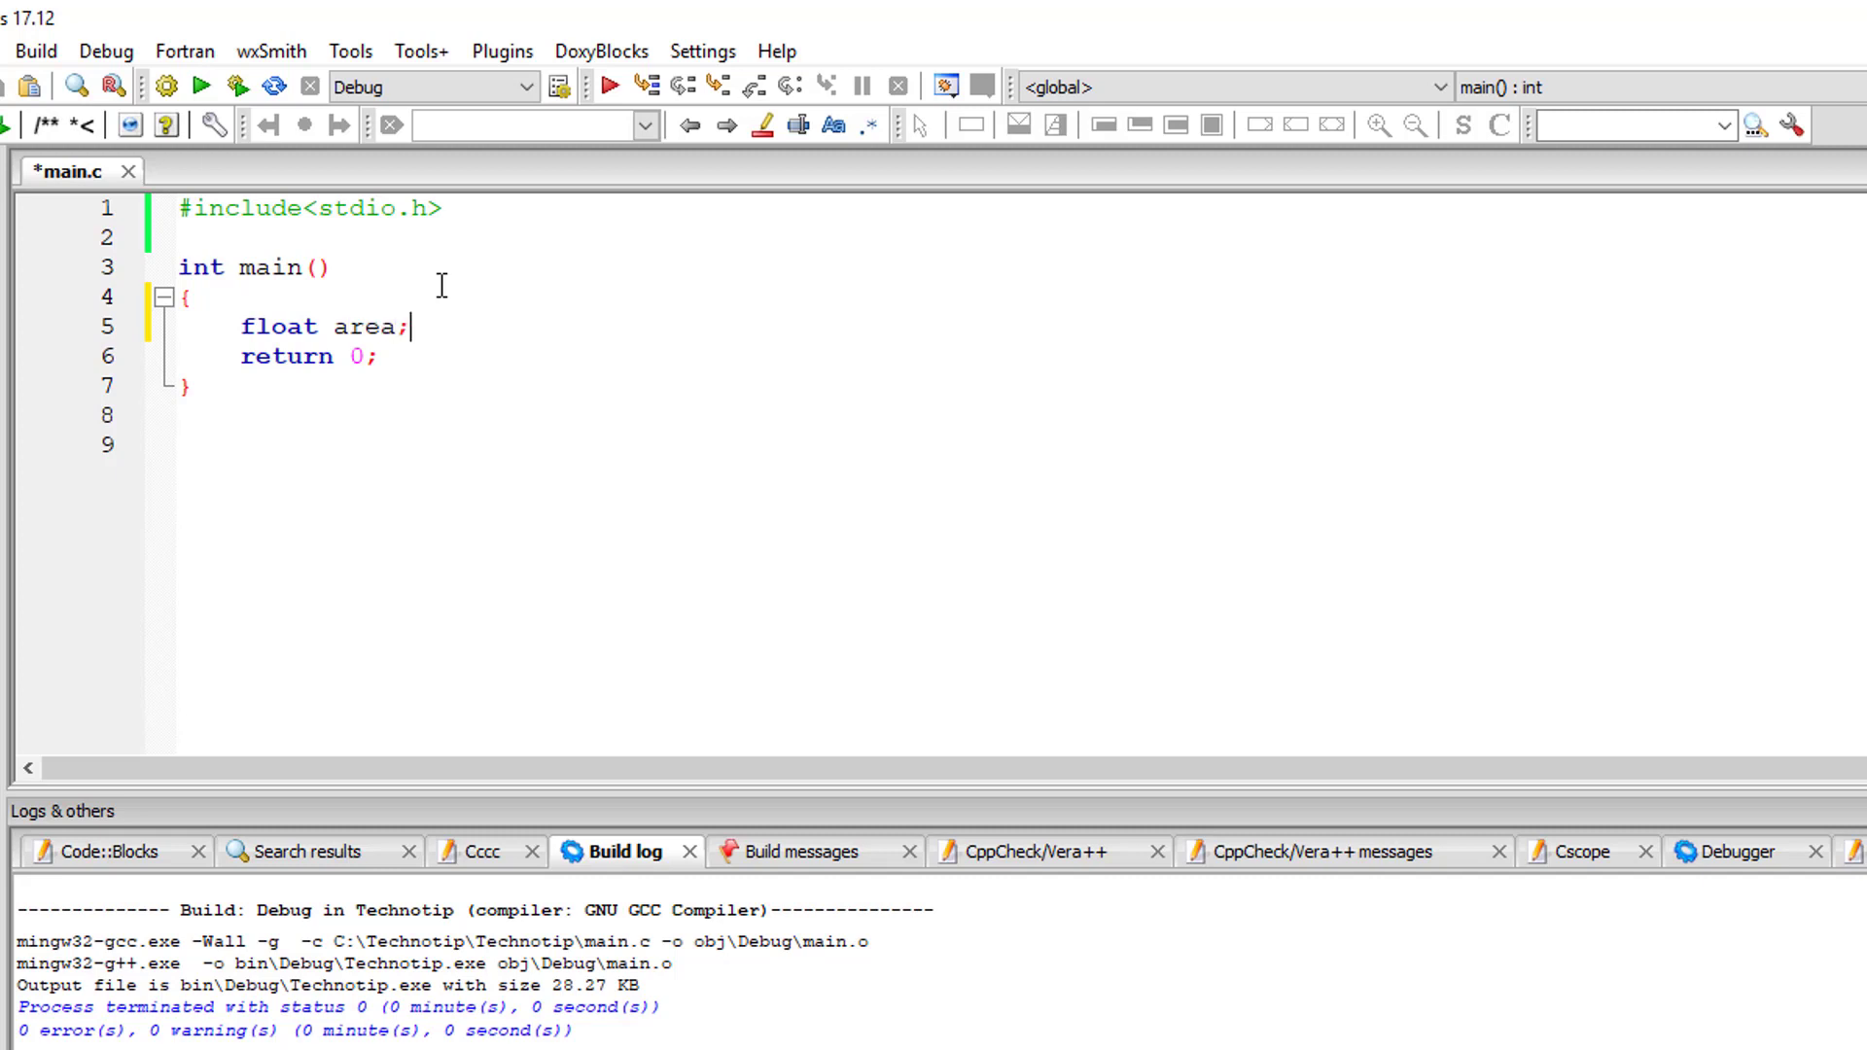
type(", radi")
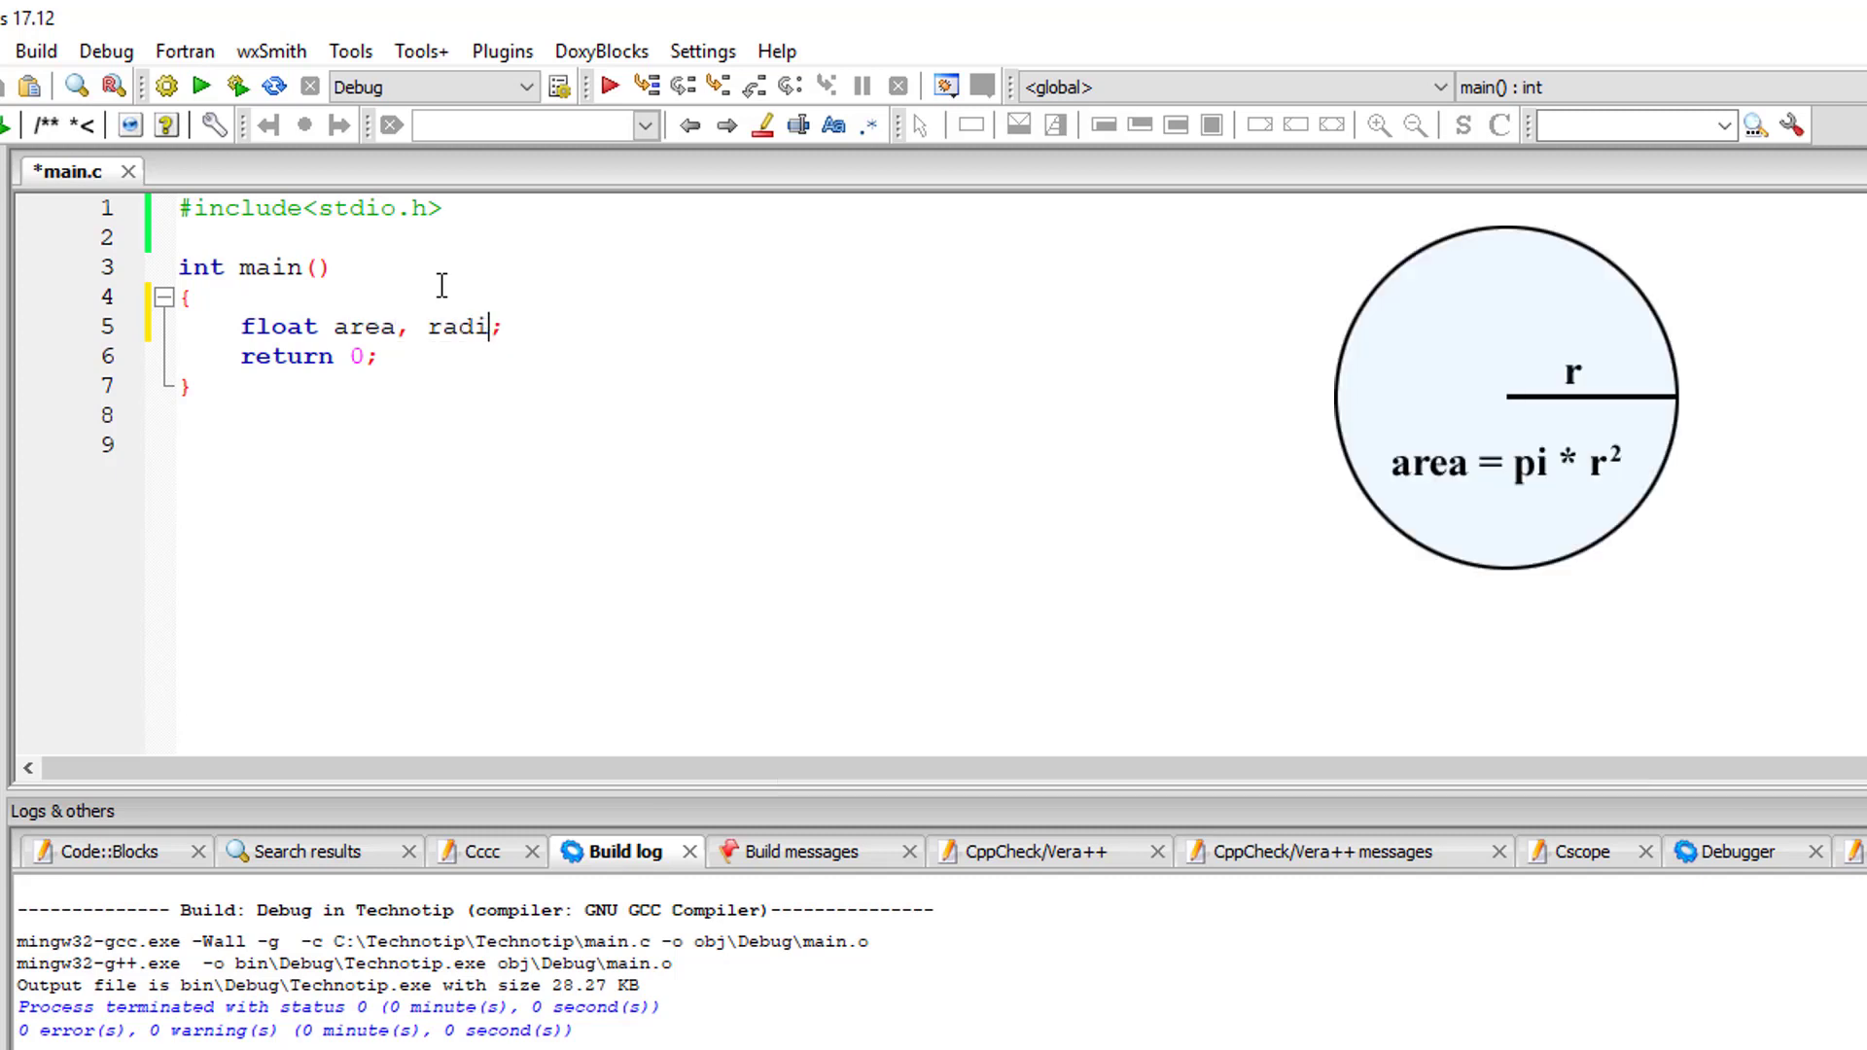
type("us")
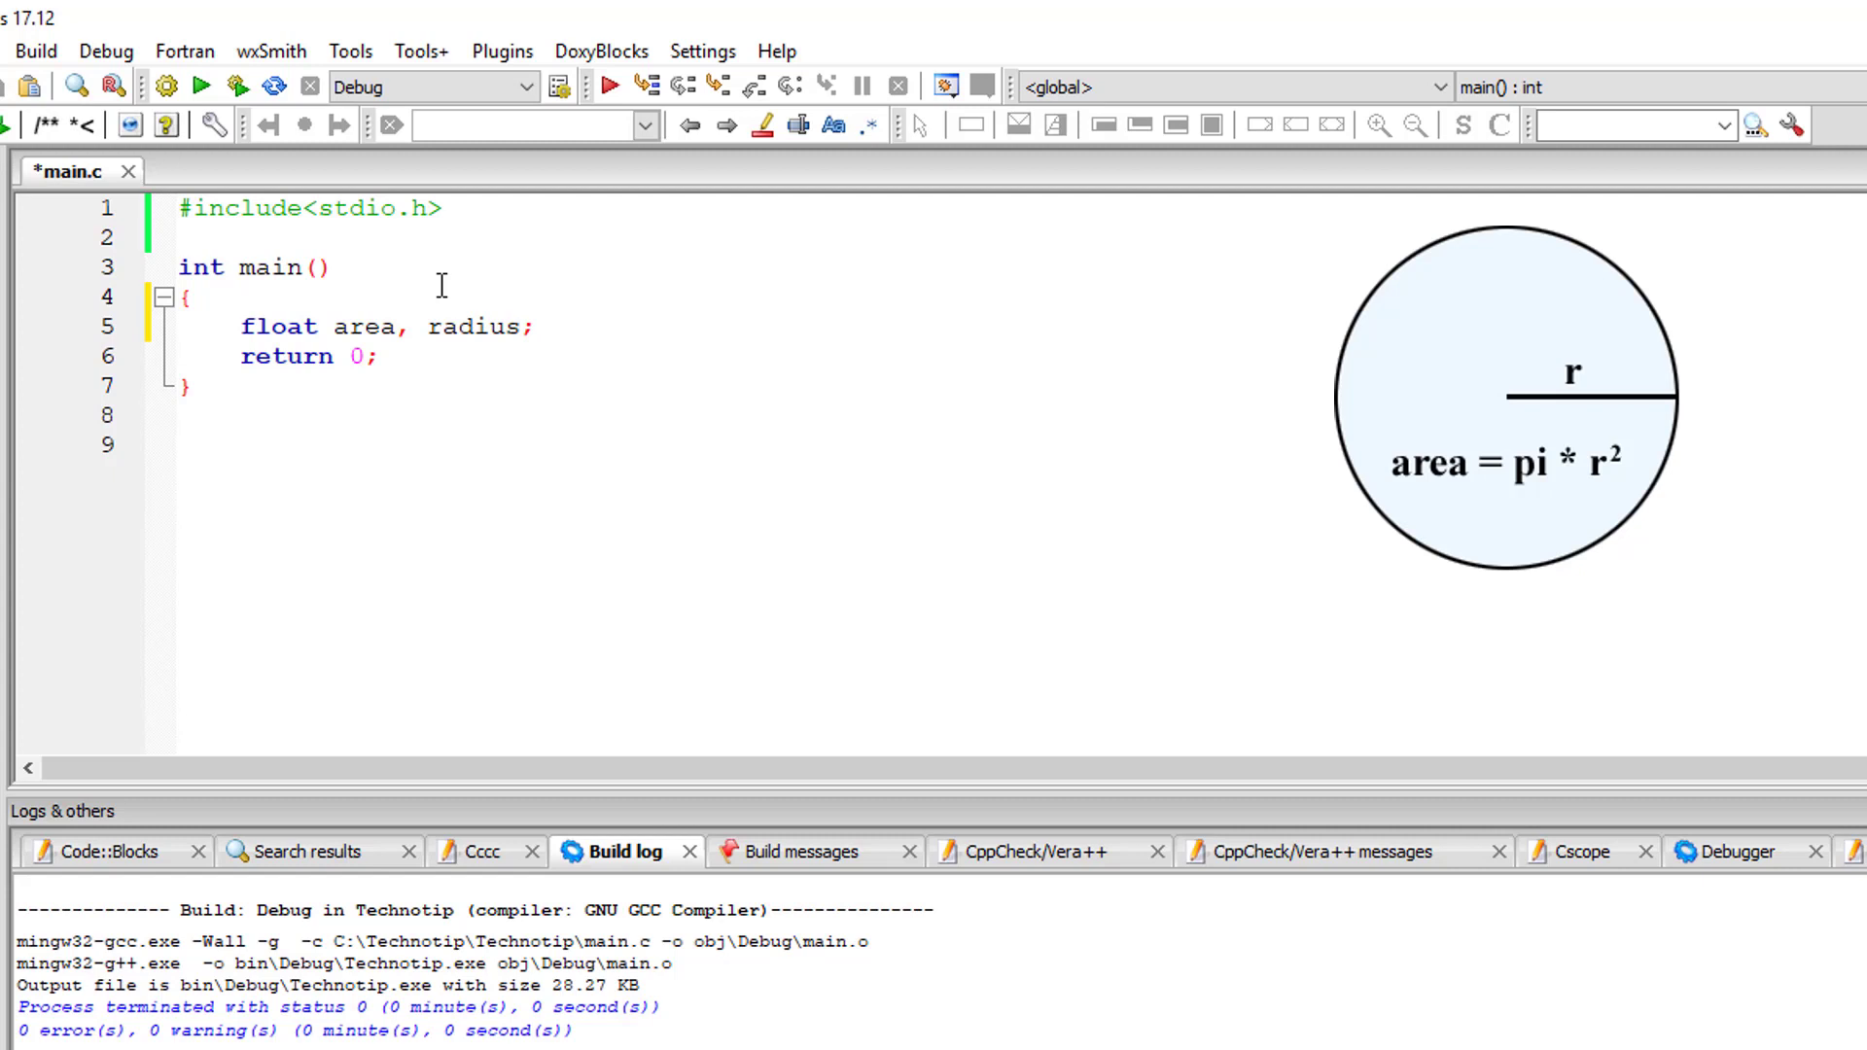
type("float P")
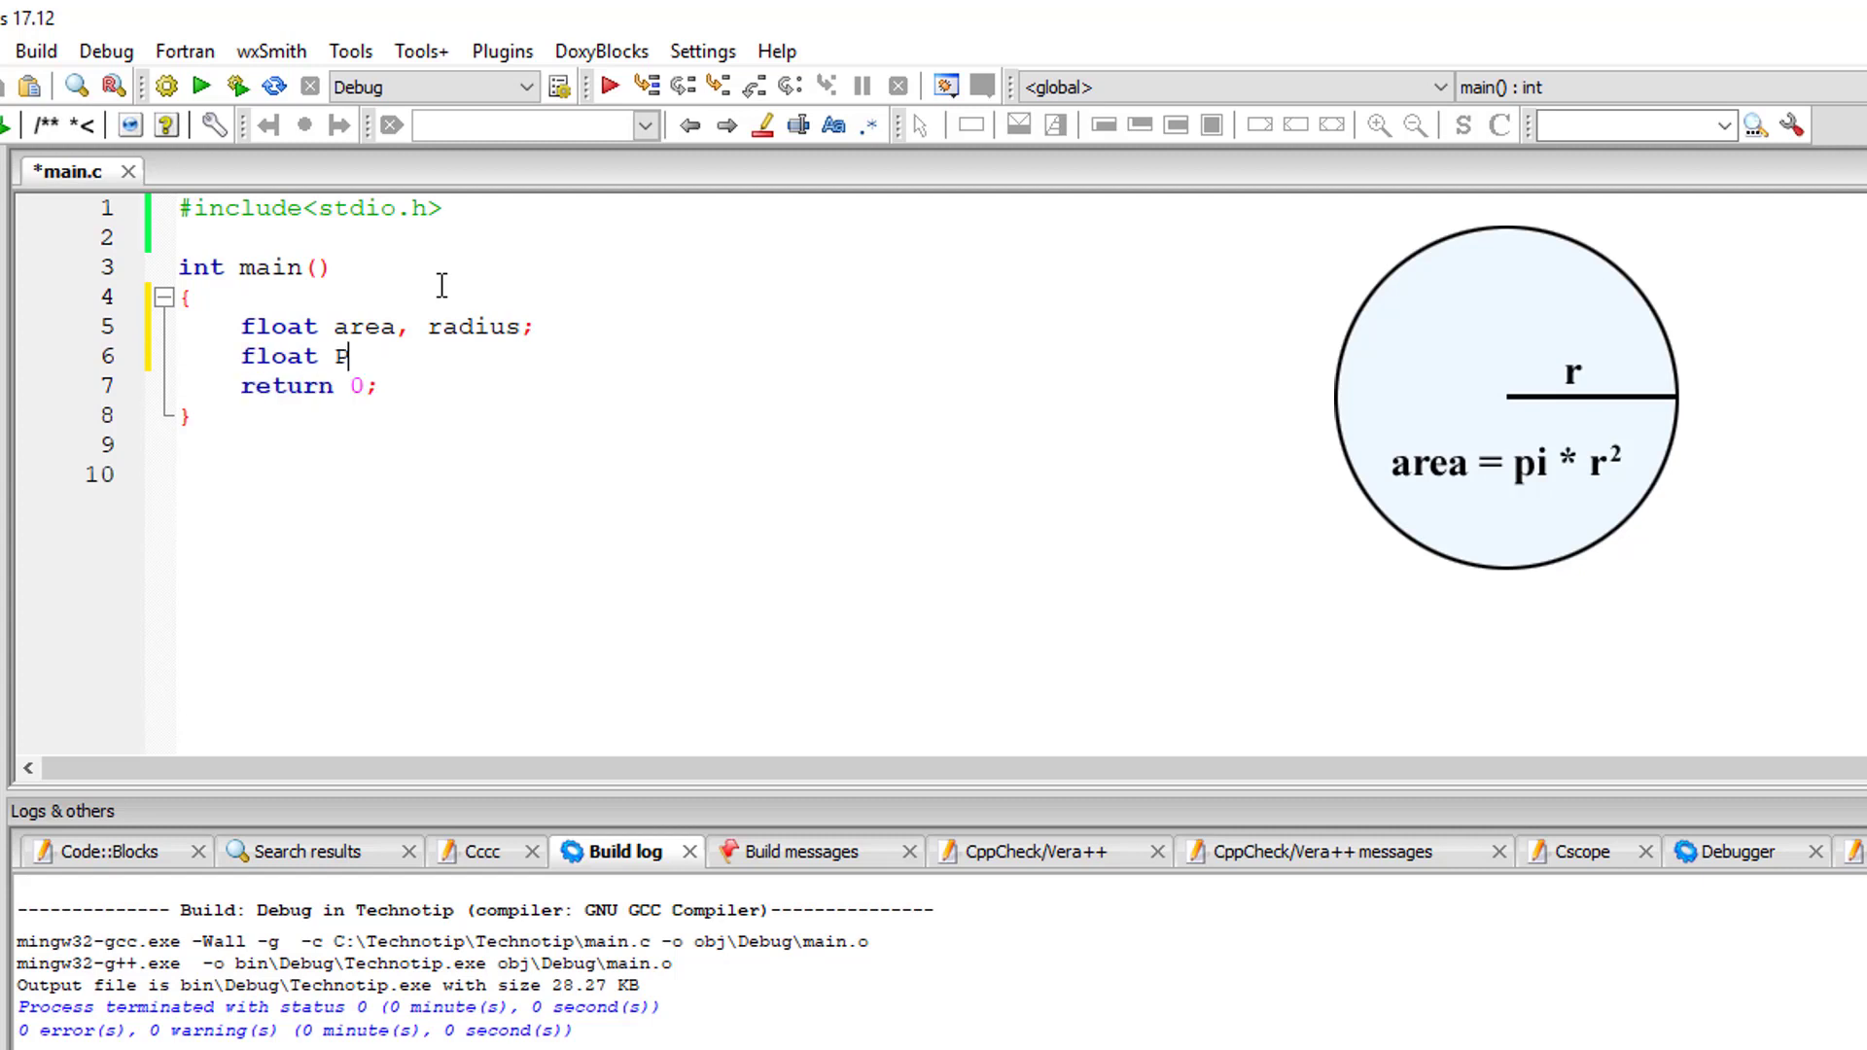
type("I = 3.")
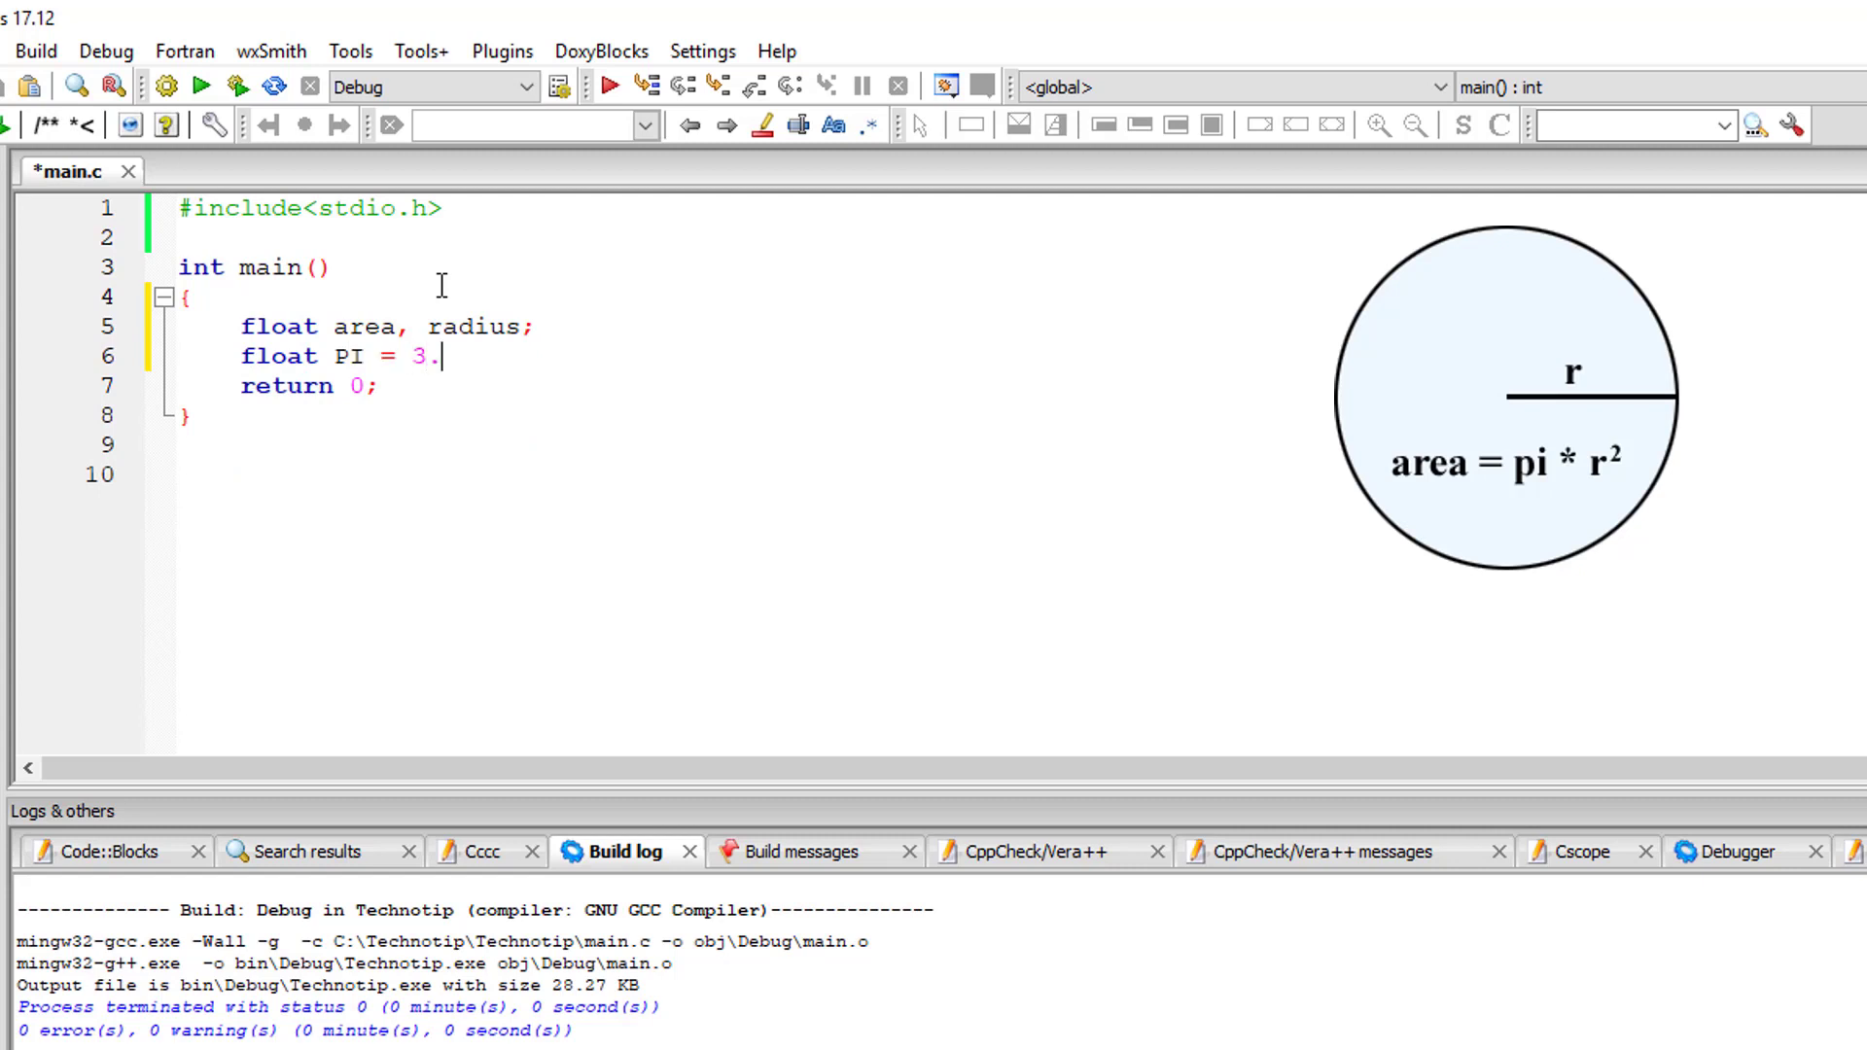
type("14;")
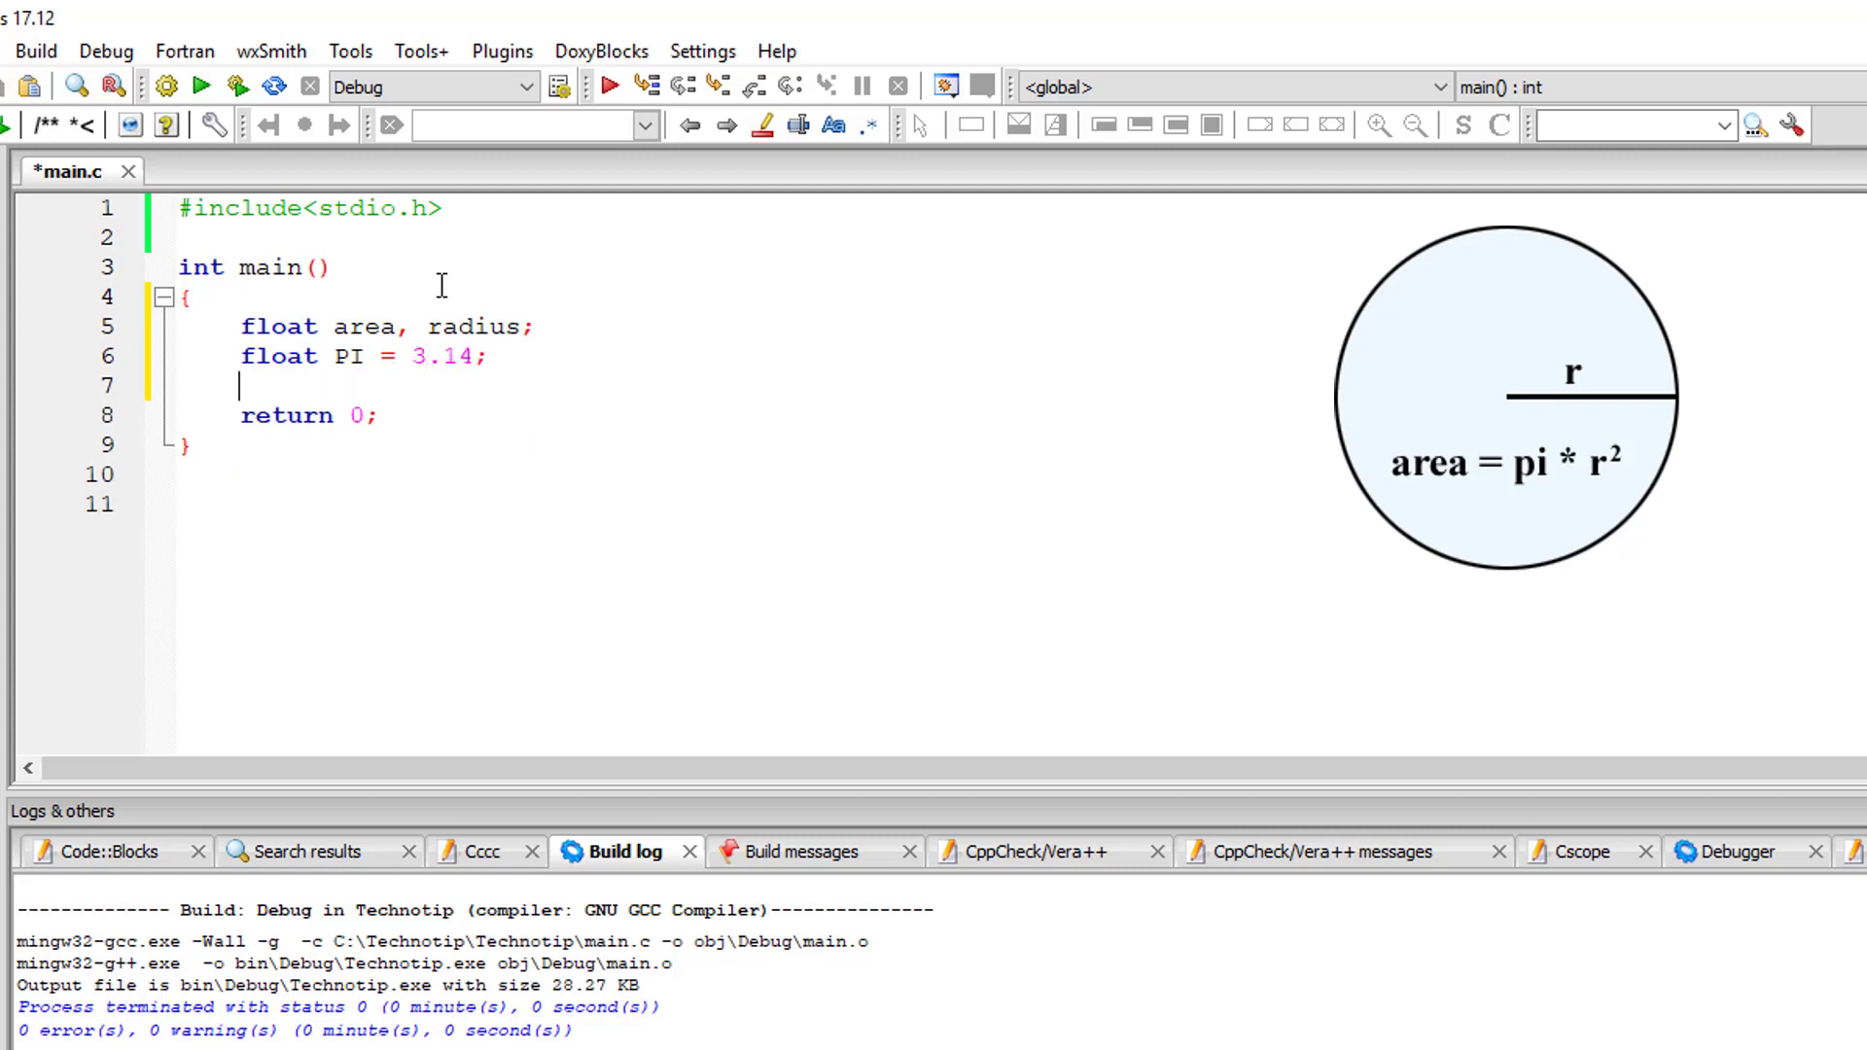
key("ctrl+s")
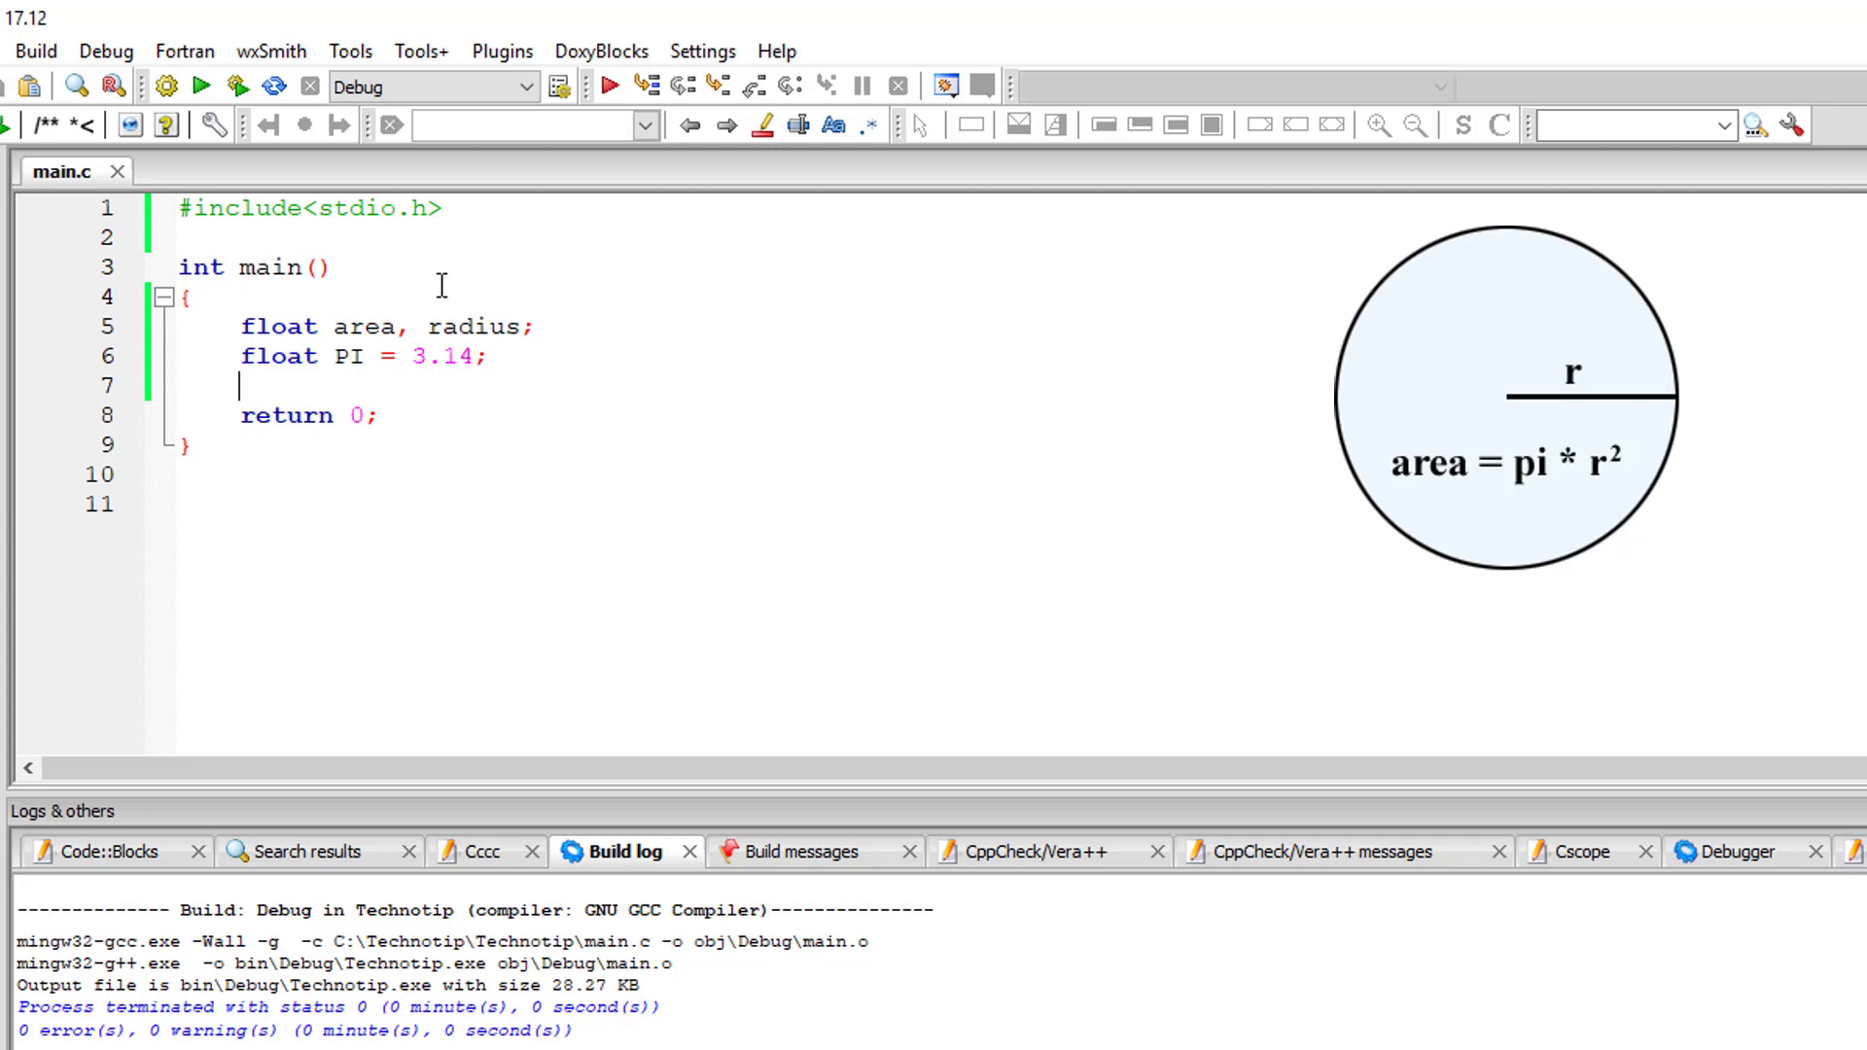
Make PI const, add a line reassigning PI, and build to trigger the read-only error.
type("const")
type("PI")
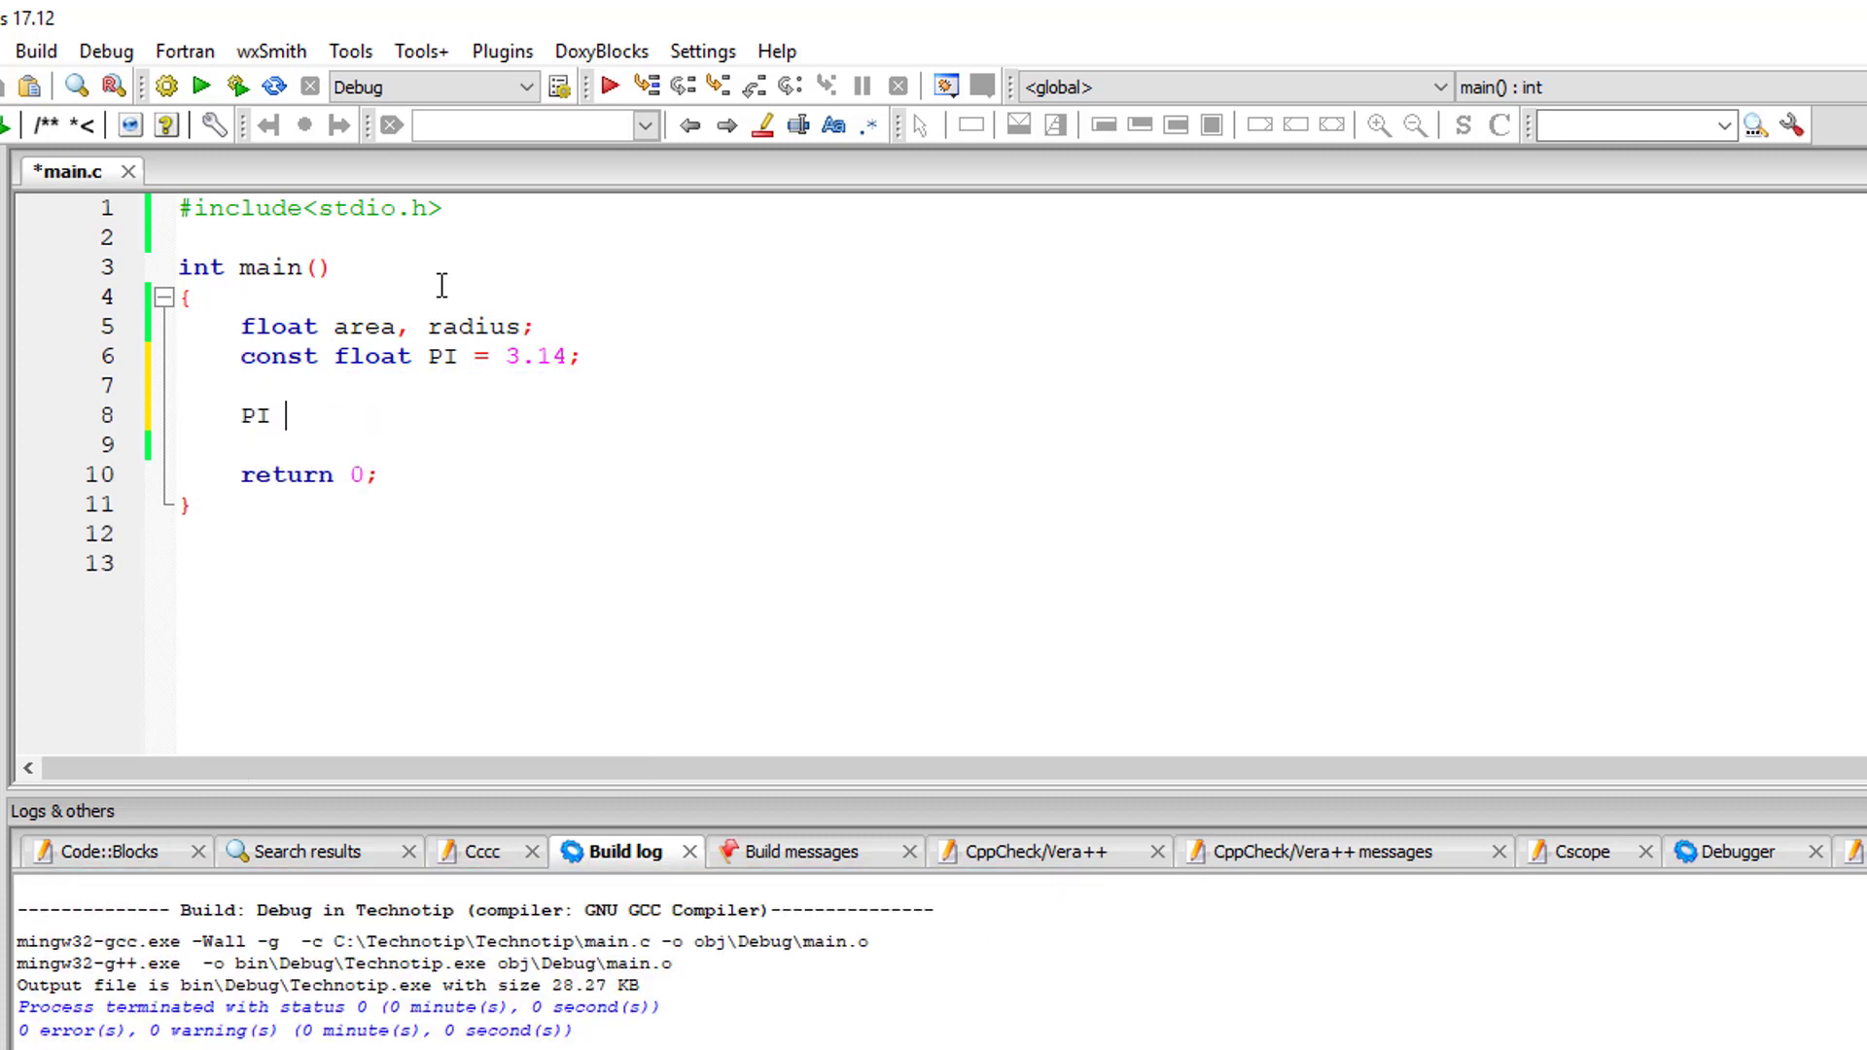
type("= 3;")
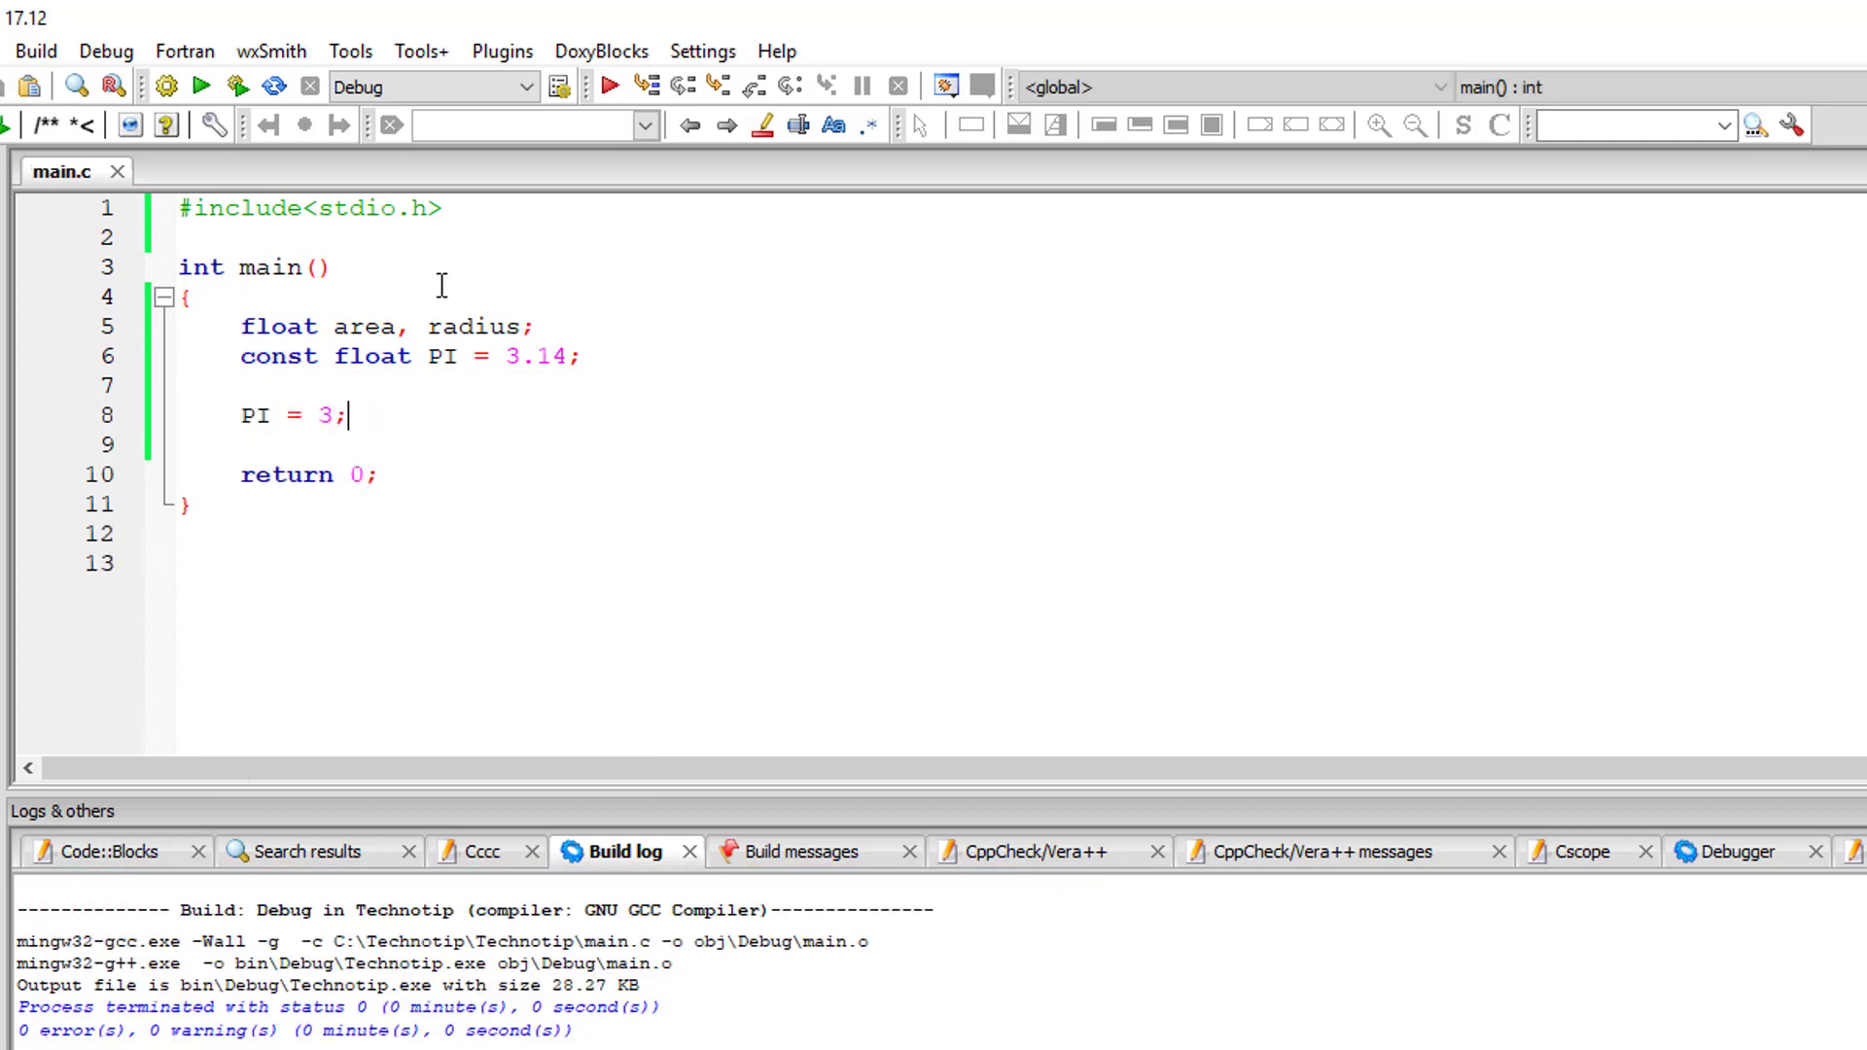
left_click(35, 50)
type(".2")
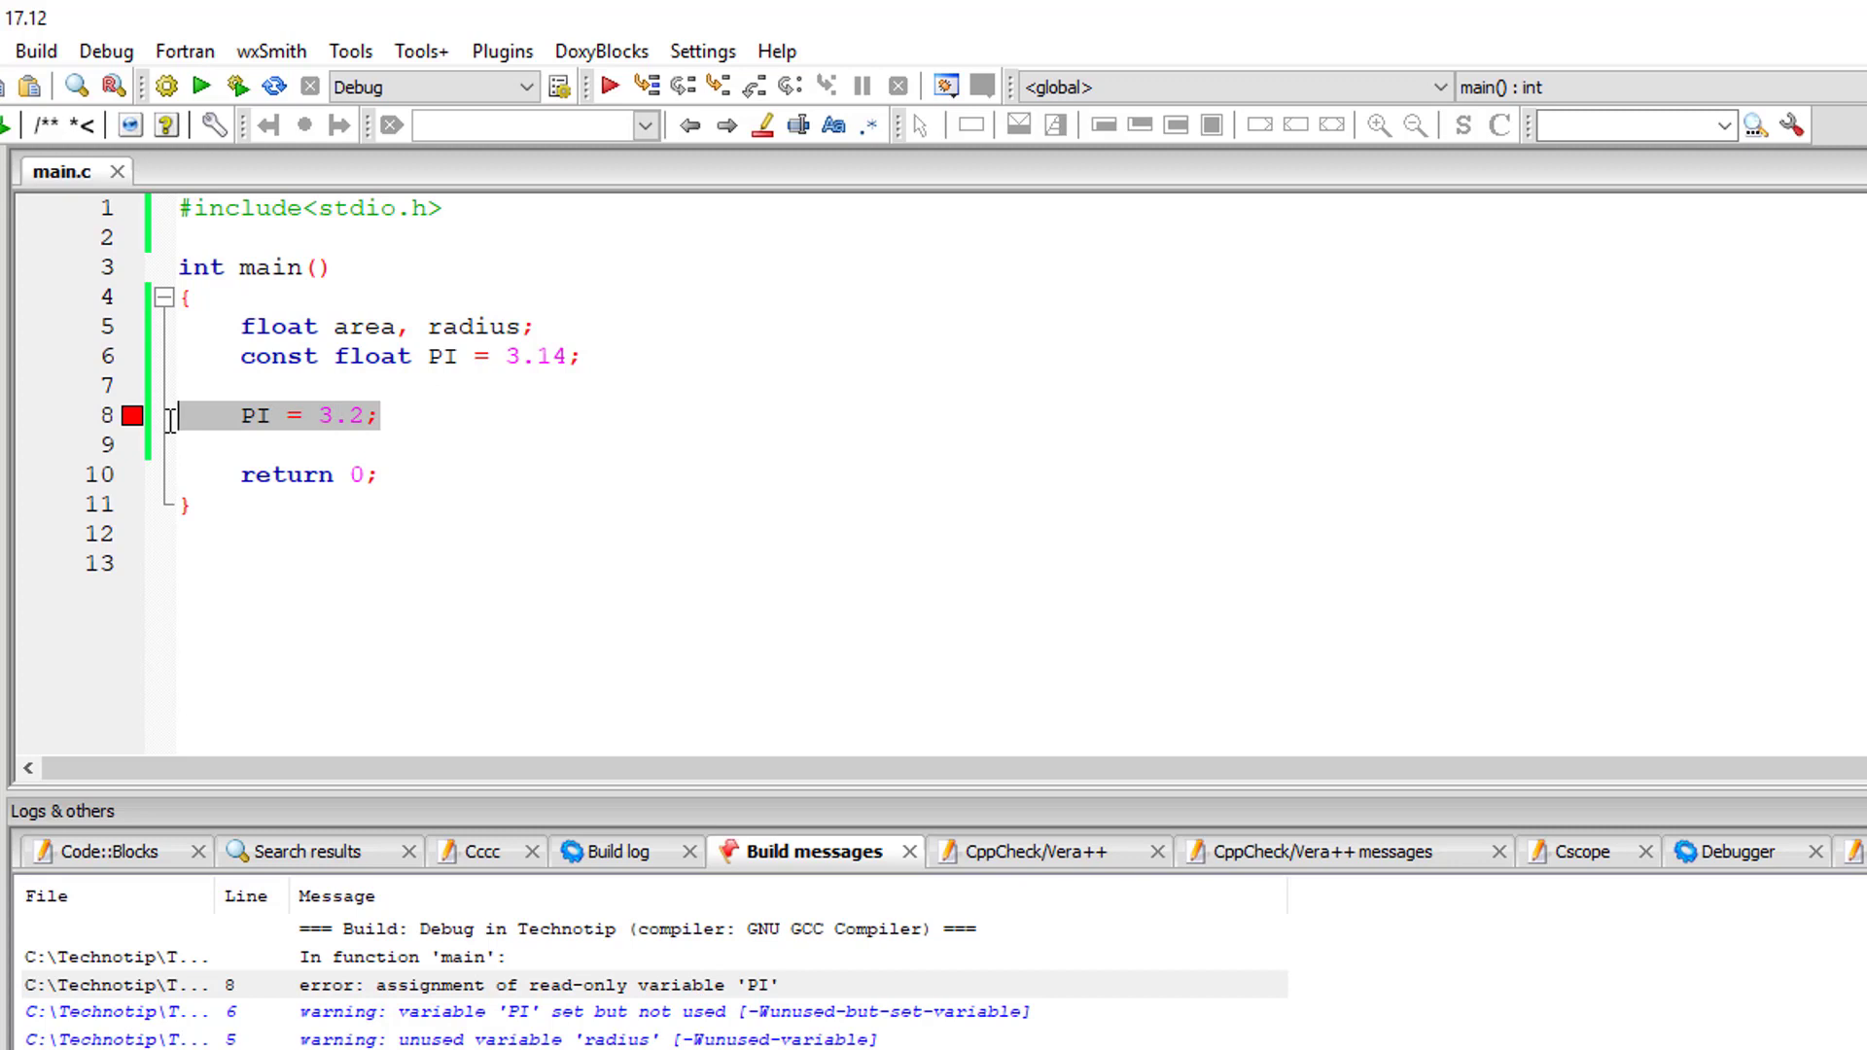
Replace the PI reassignment with a printf radius prompt and scanf("%f", &radius).
type("printf(\"Enter the")
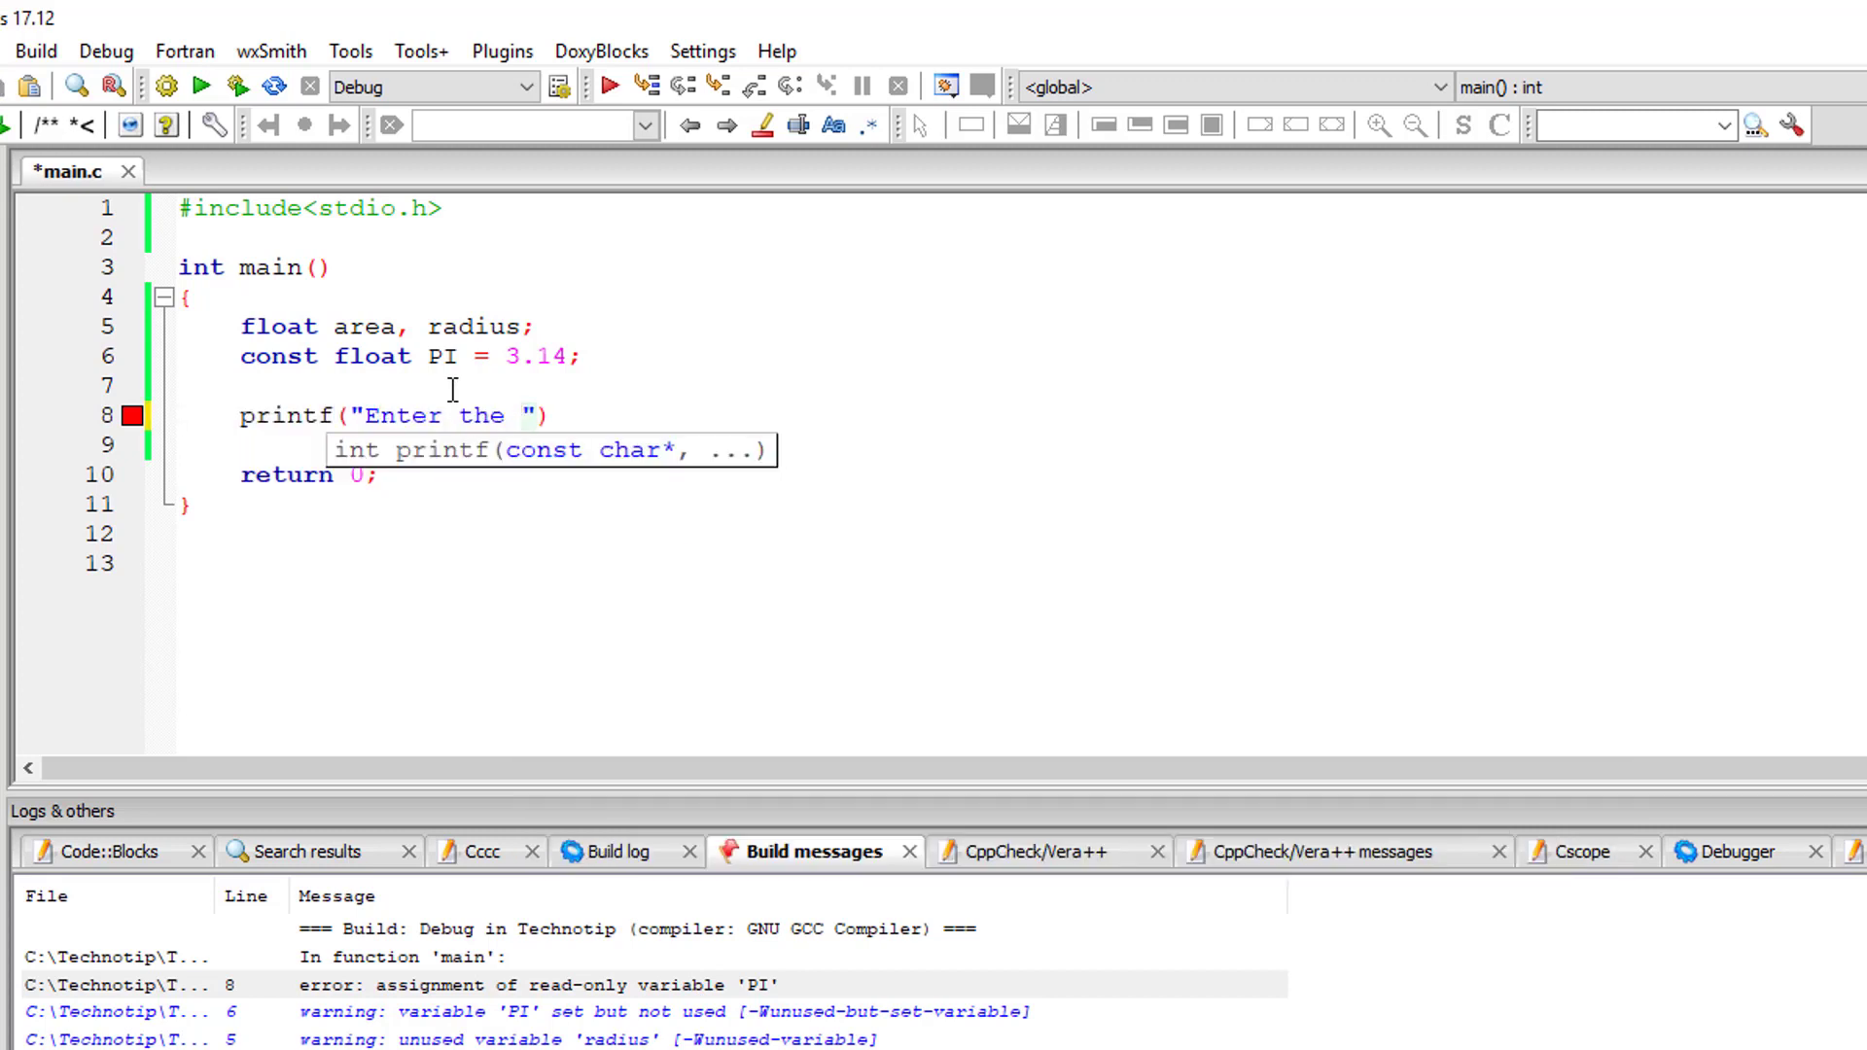
type("value for radius \\n")
left_click(598, 447)
type("scanf(")
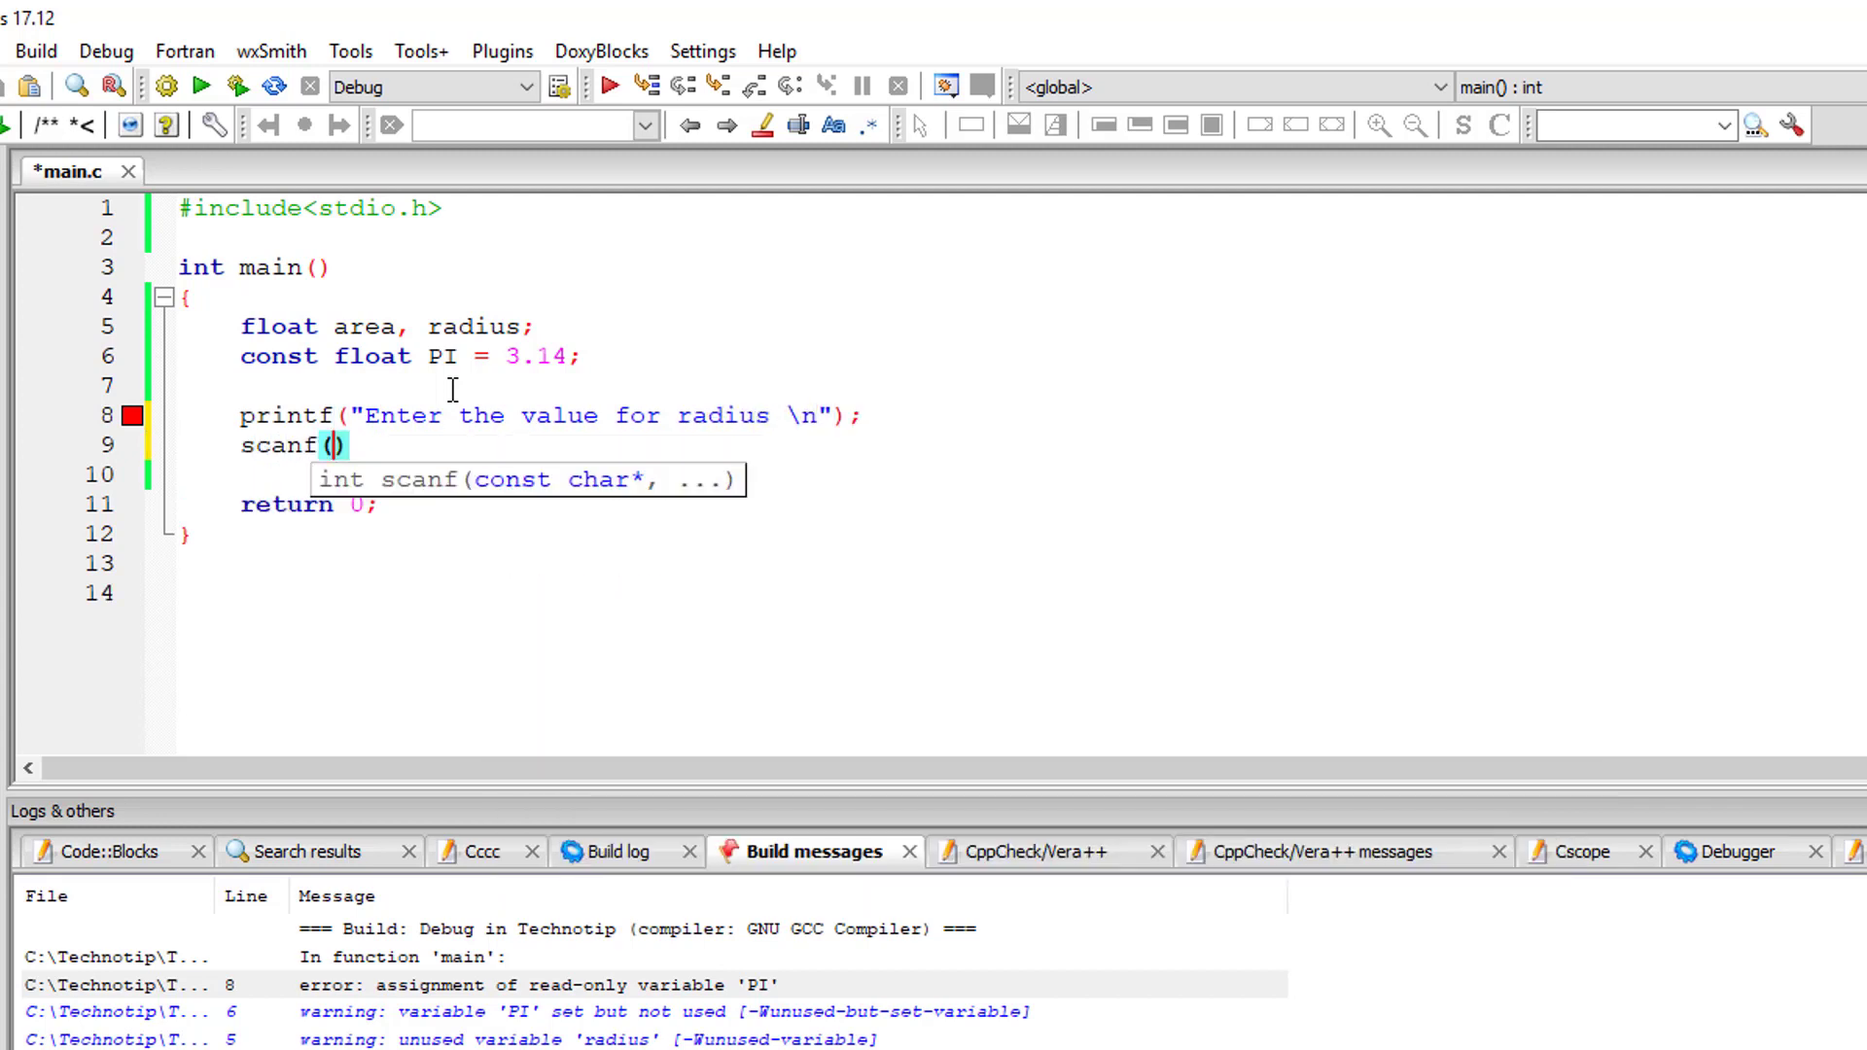
type("\"%f\", &")
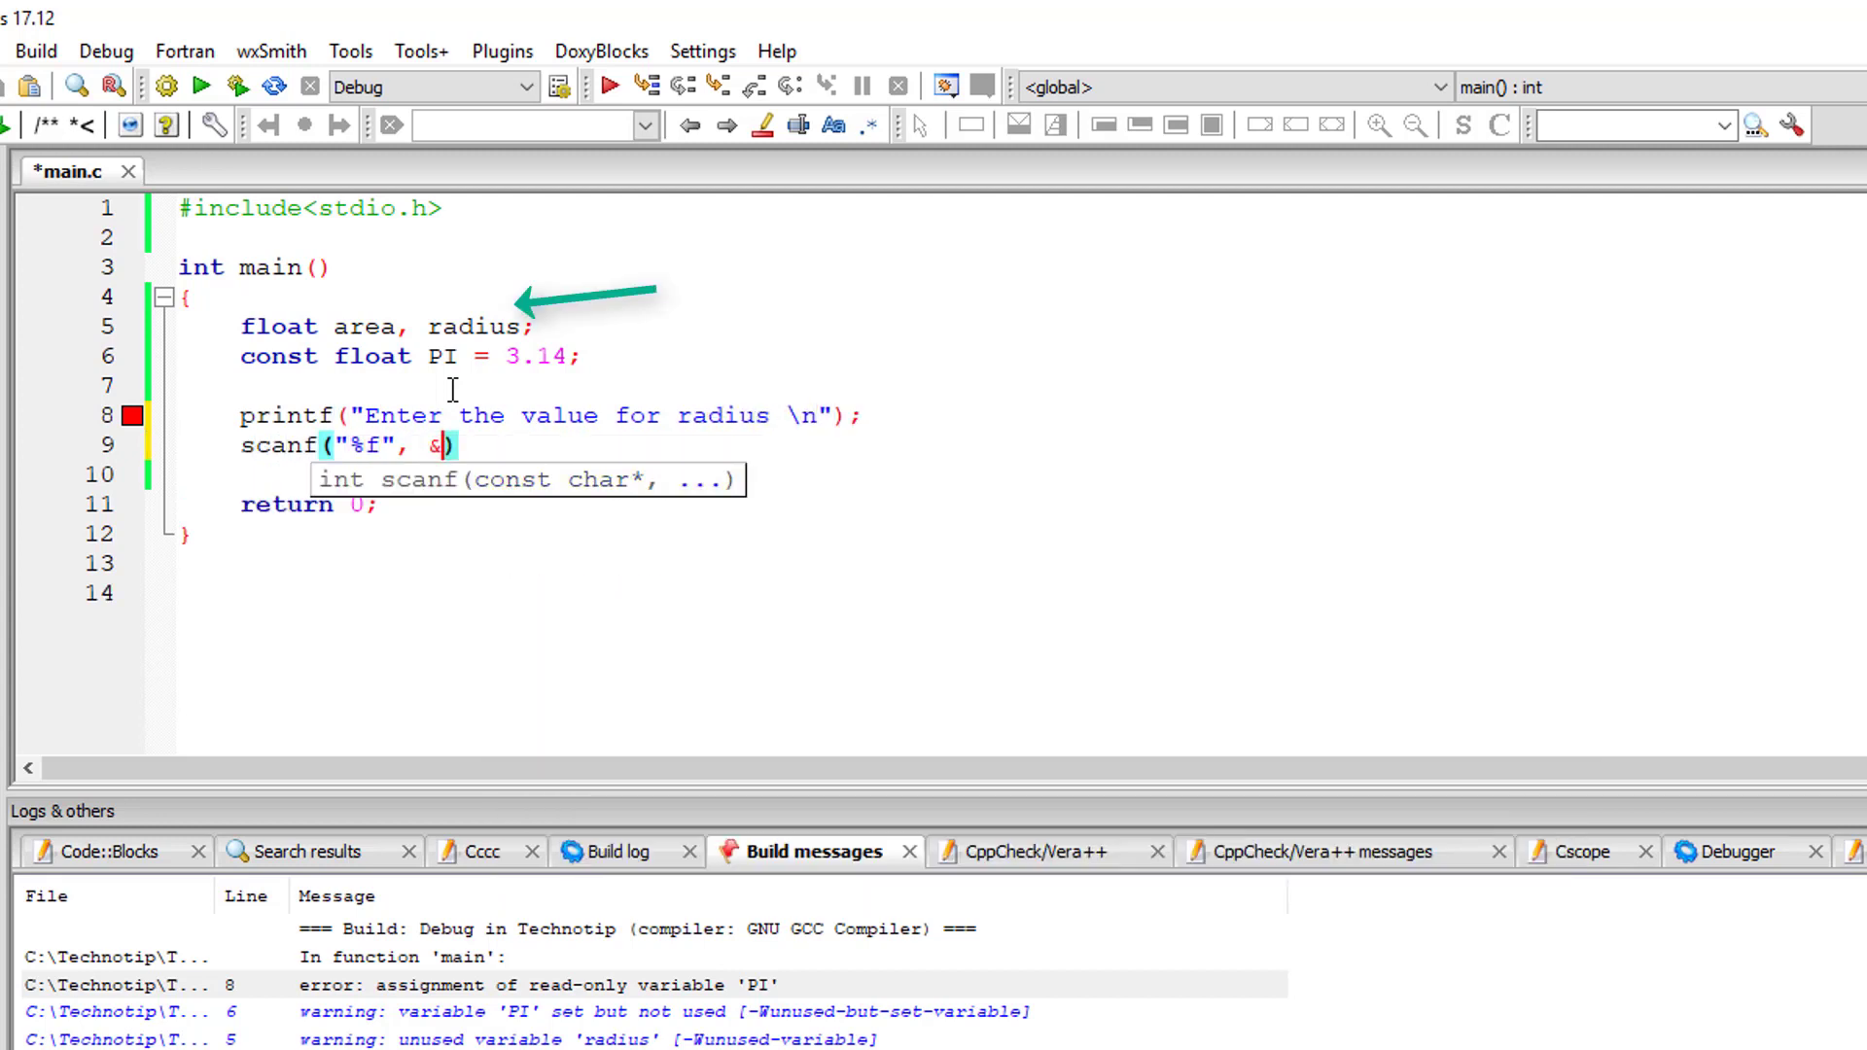
type("radius")
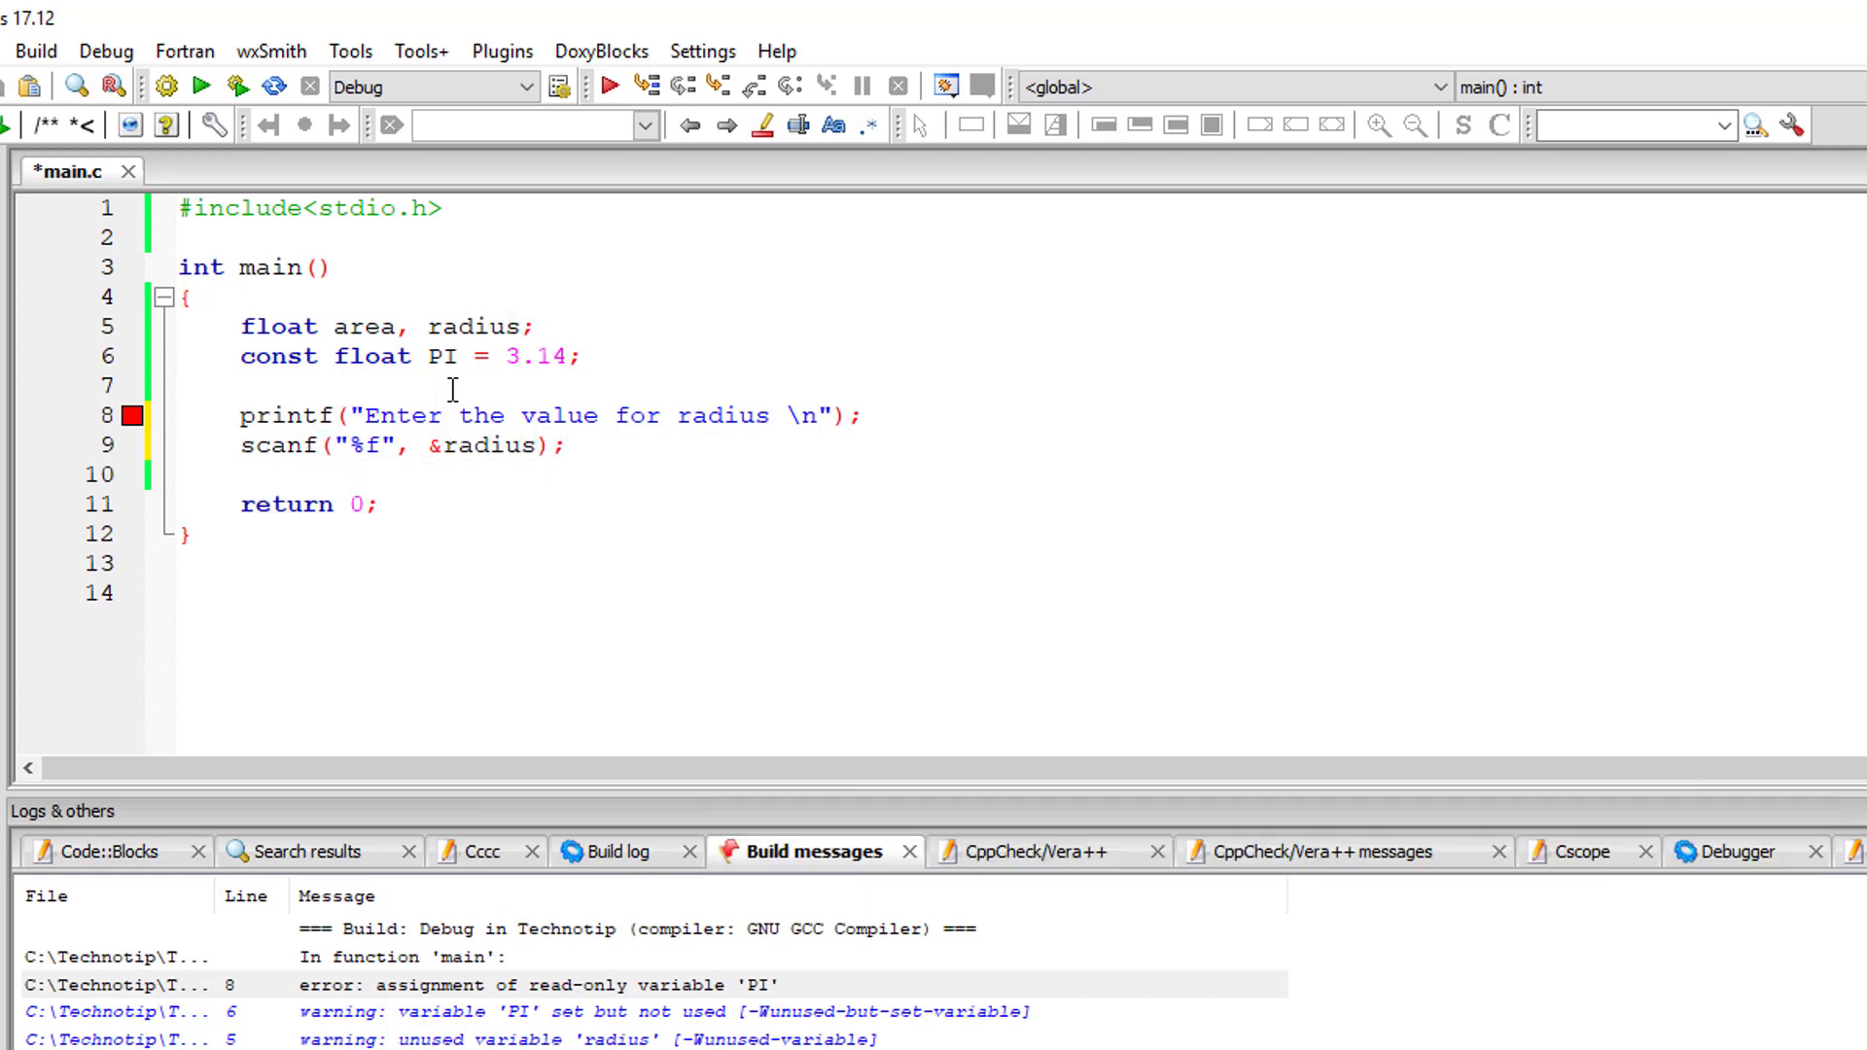
Compute area = PI * radius * radius on line 11.
type("area")
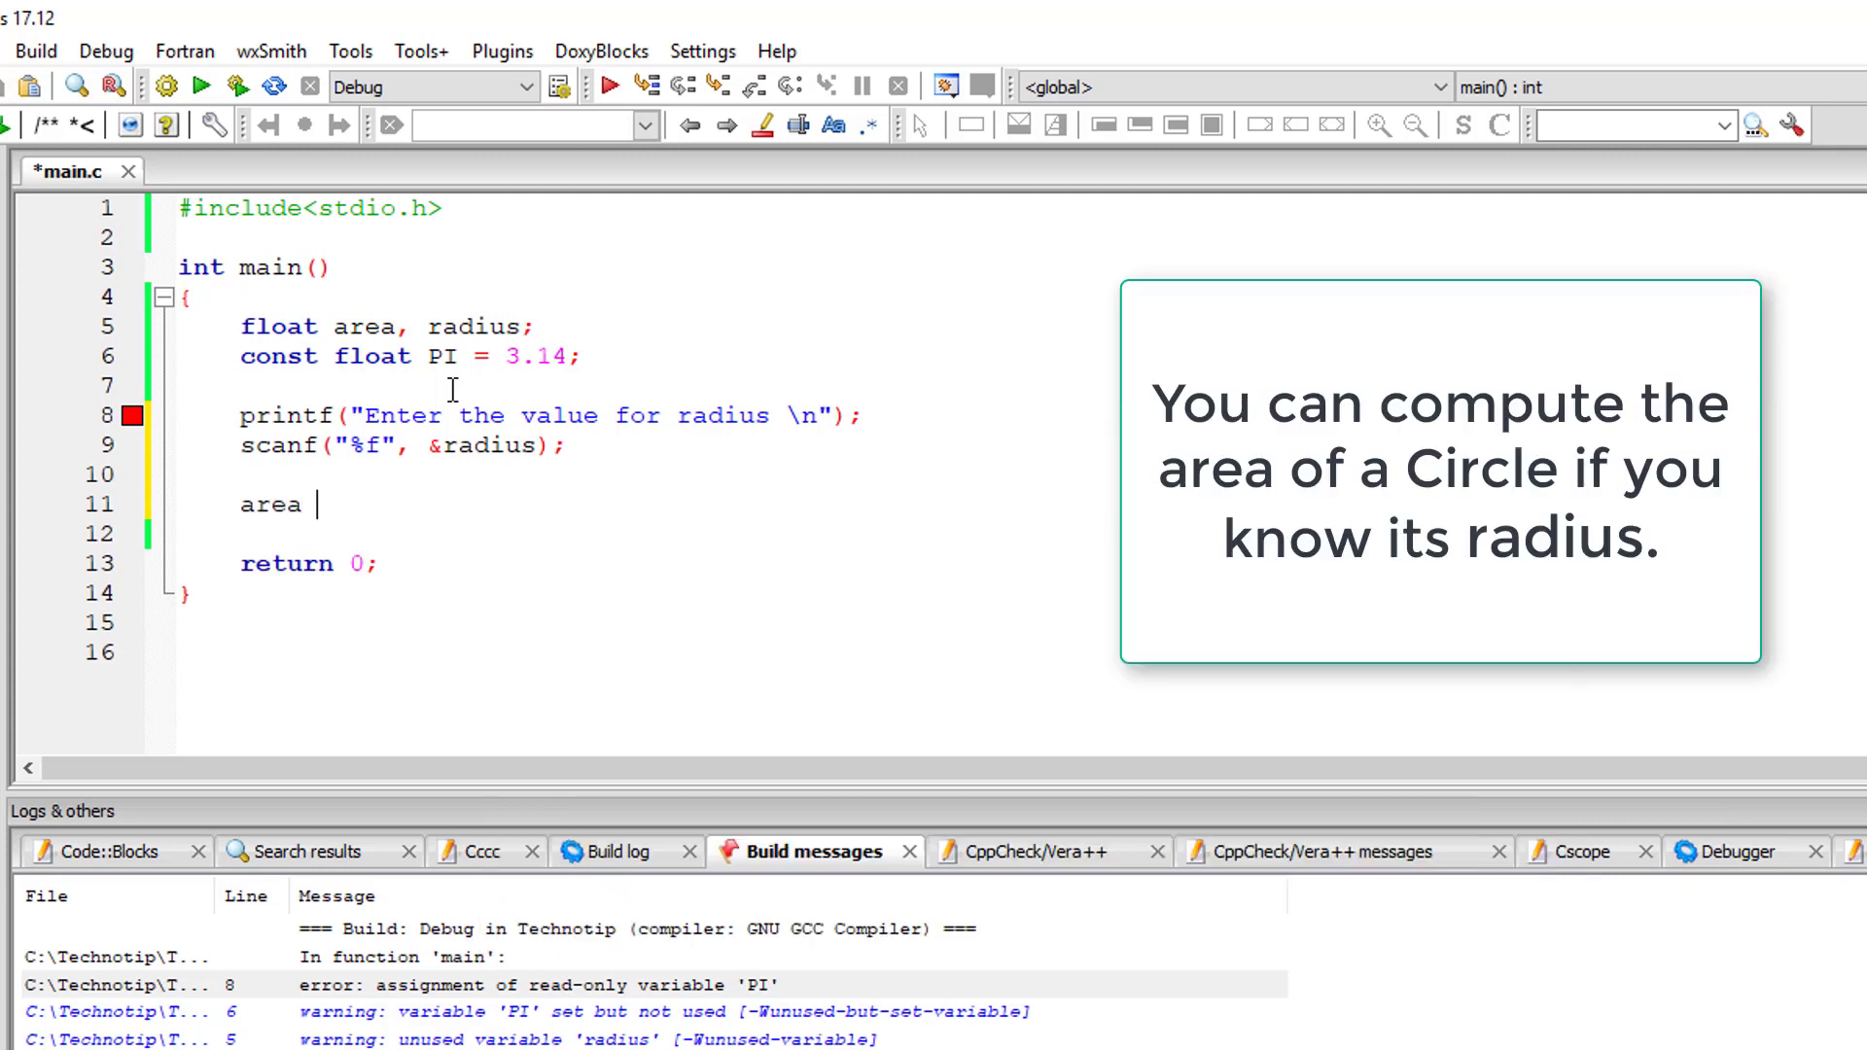
type("= PI")
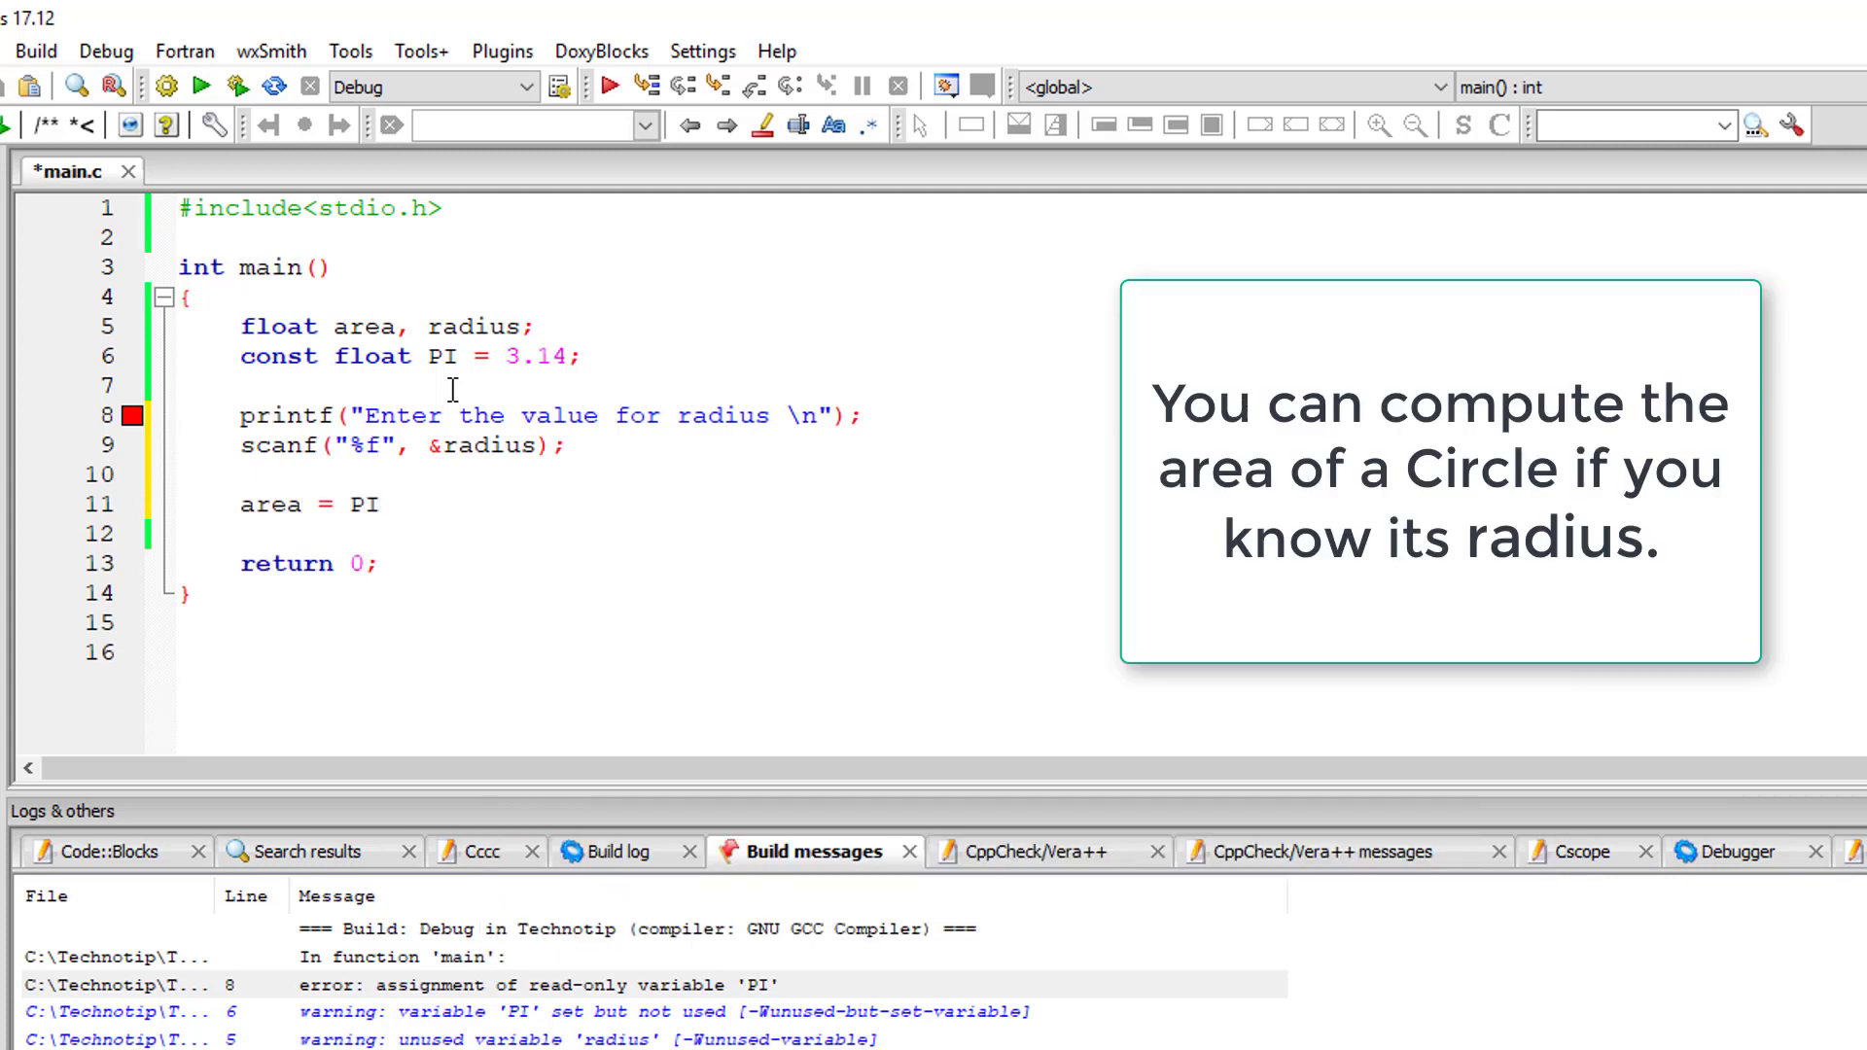
type("*")
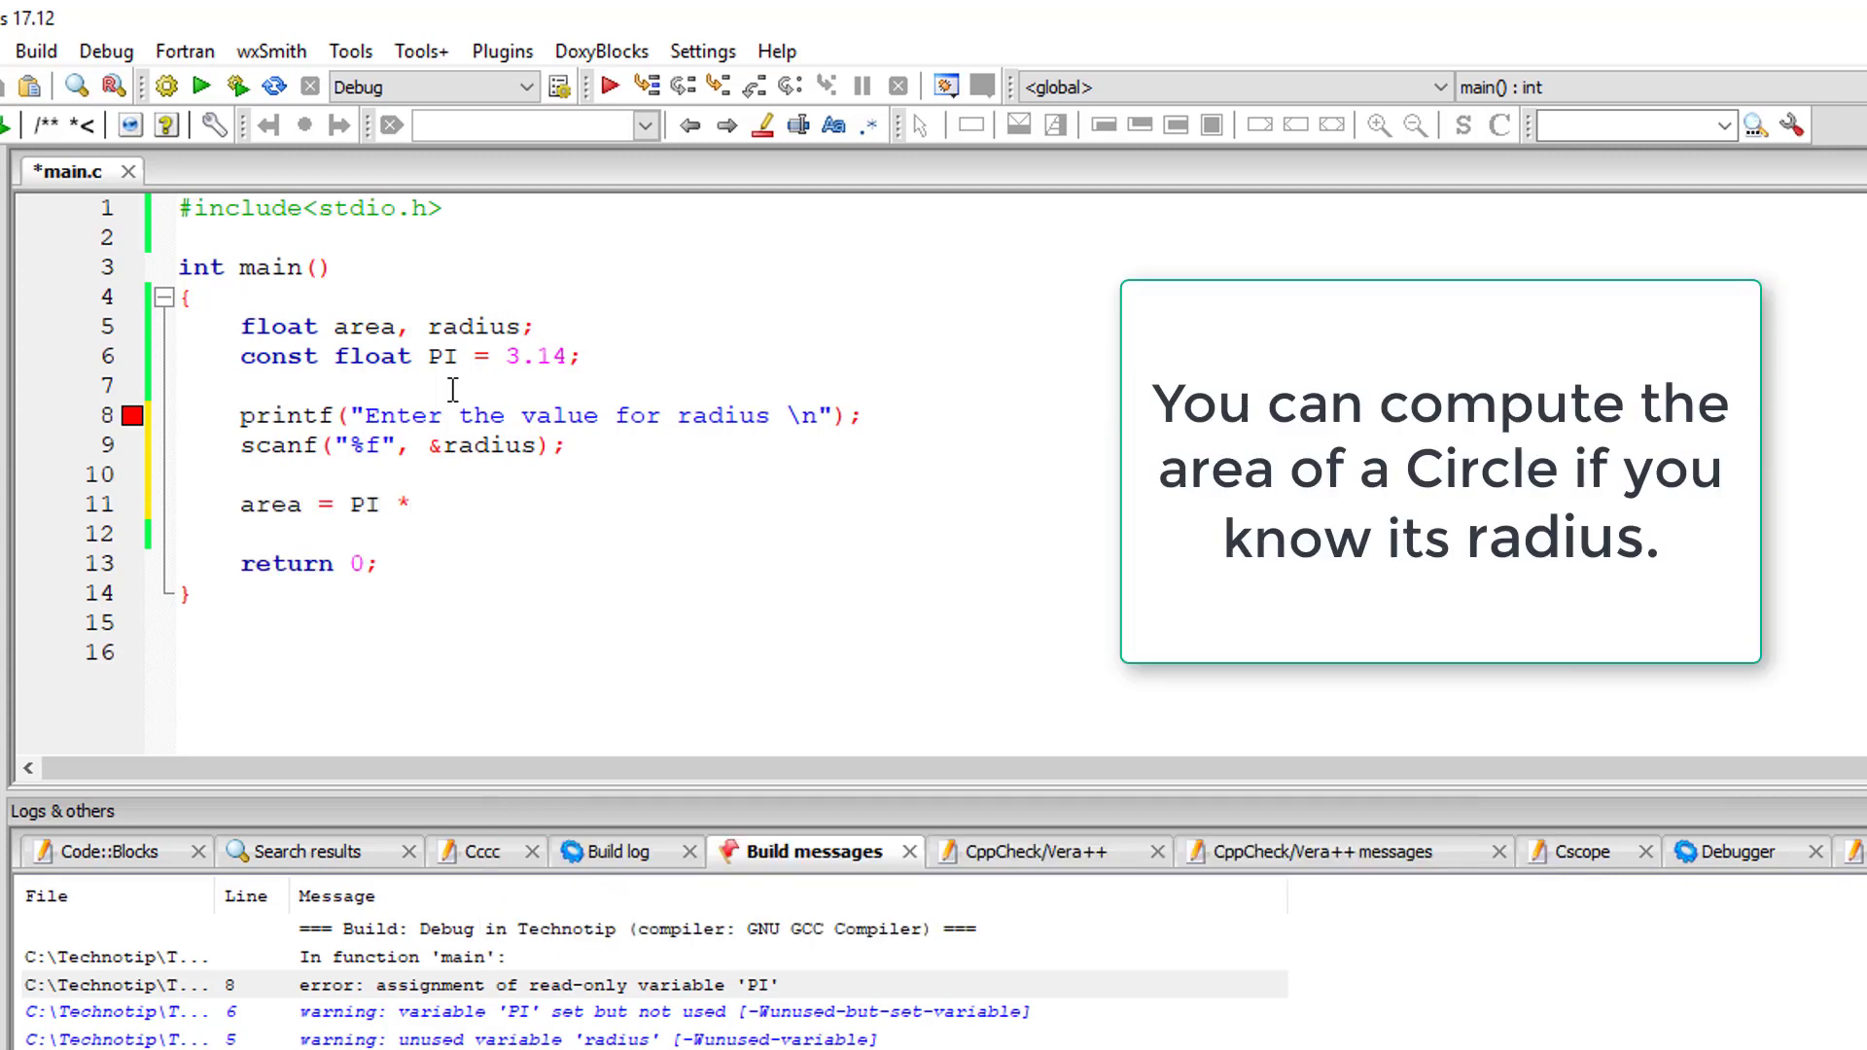
type("radi")
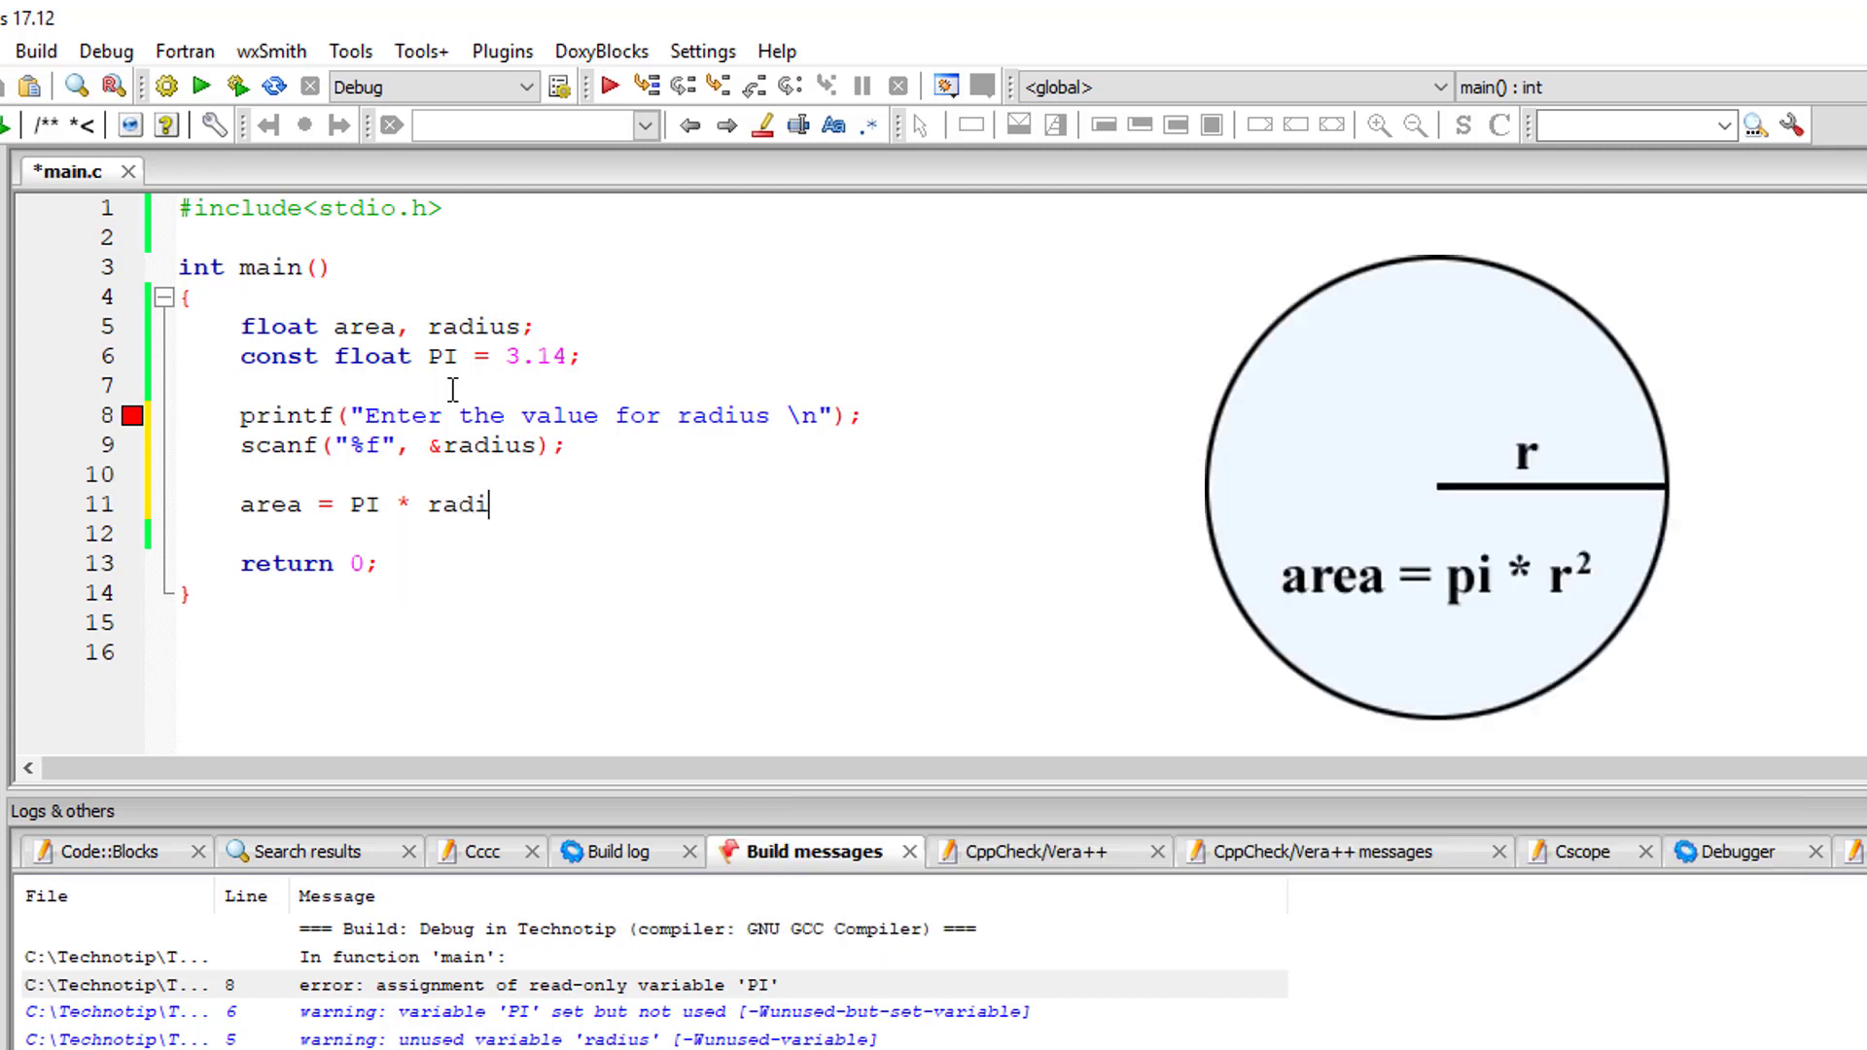
type("us *")
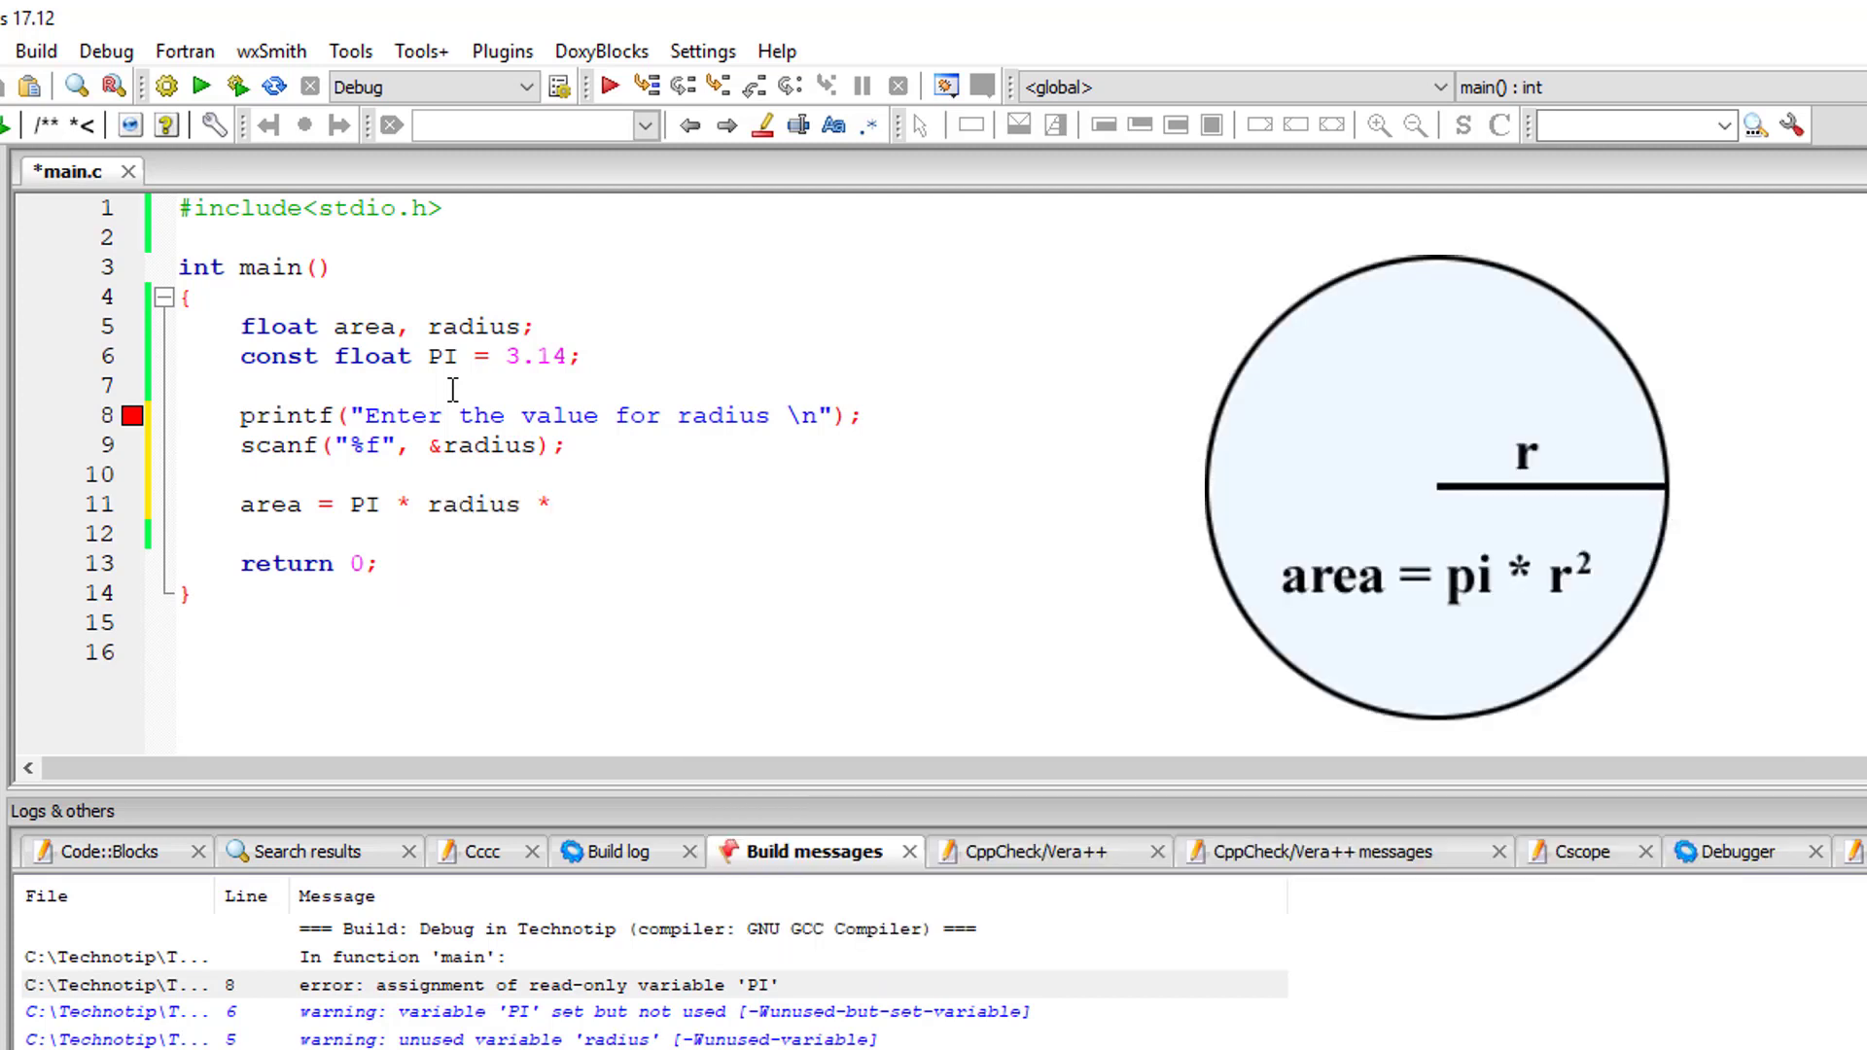
type("radius")
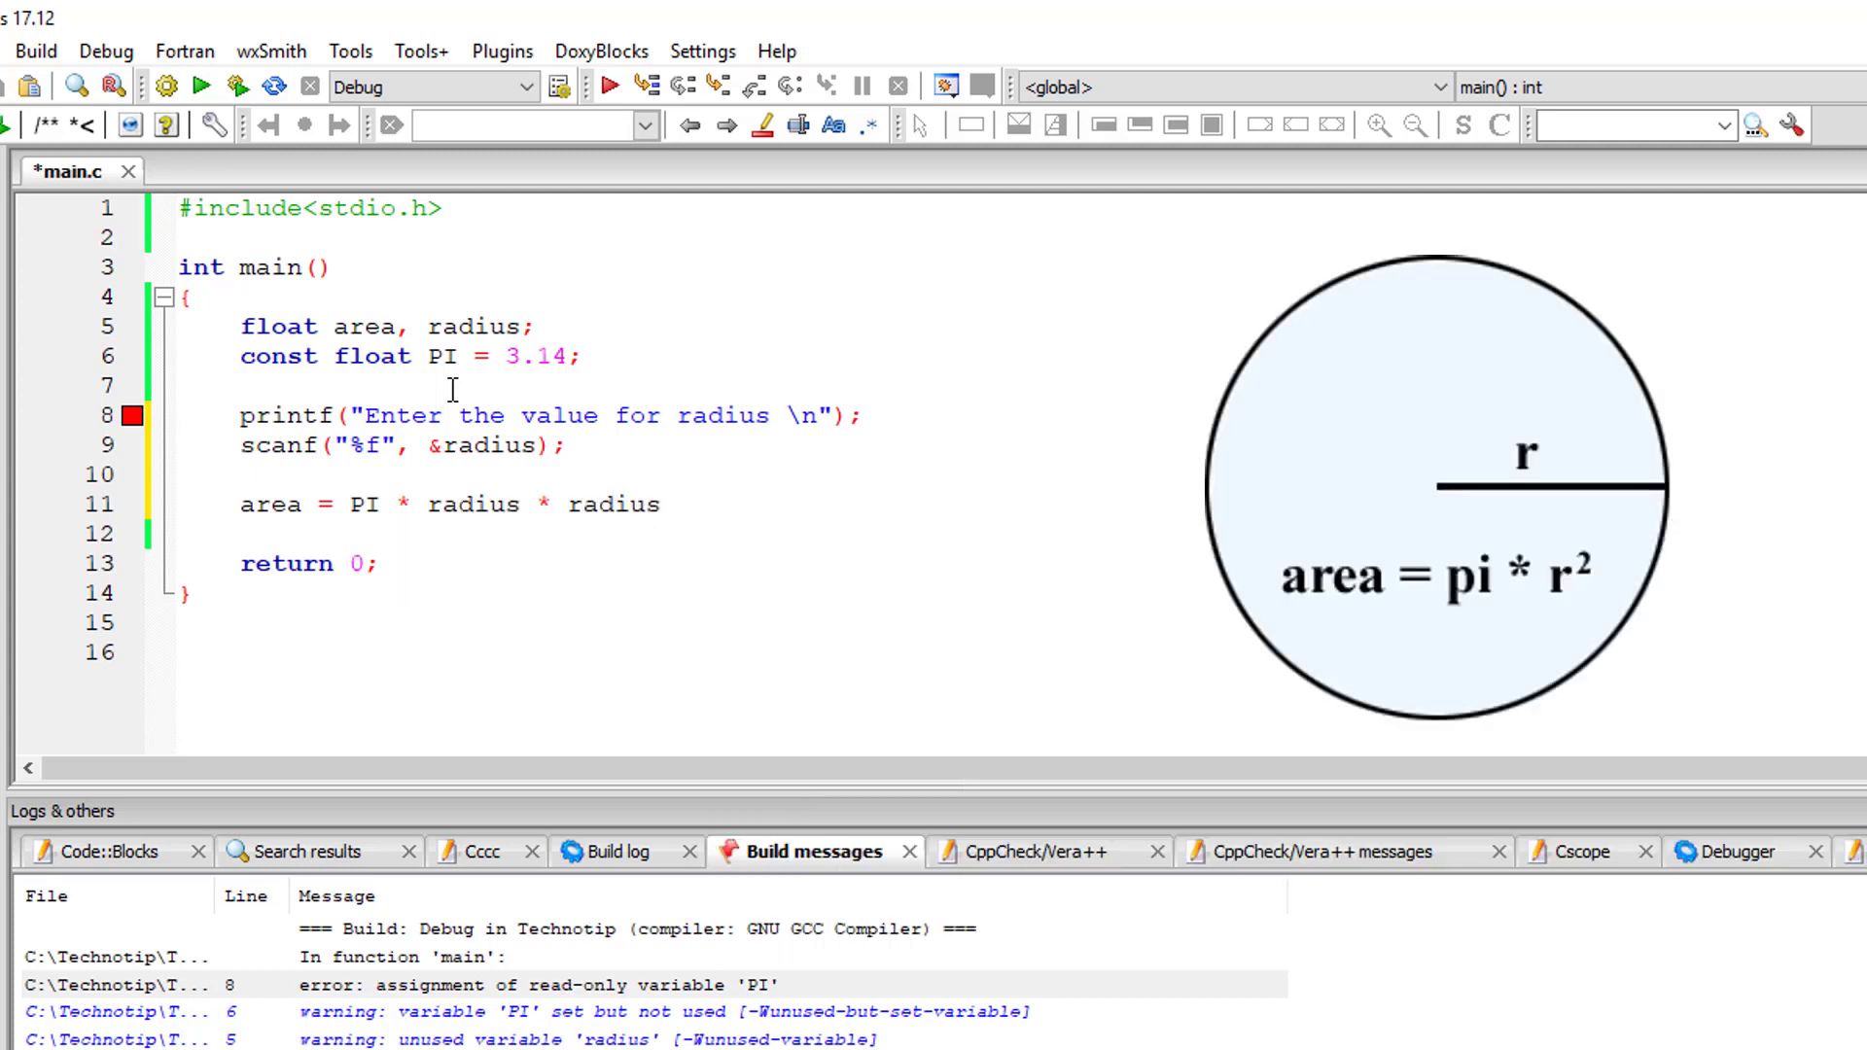
Add printf("Area of the circle is %f\n", area) on line 13.
type("printf(")
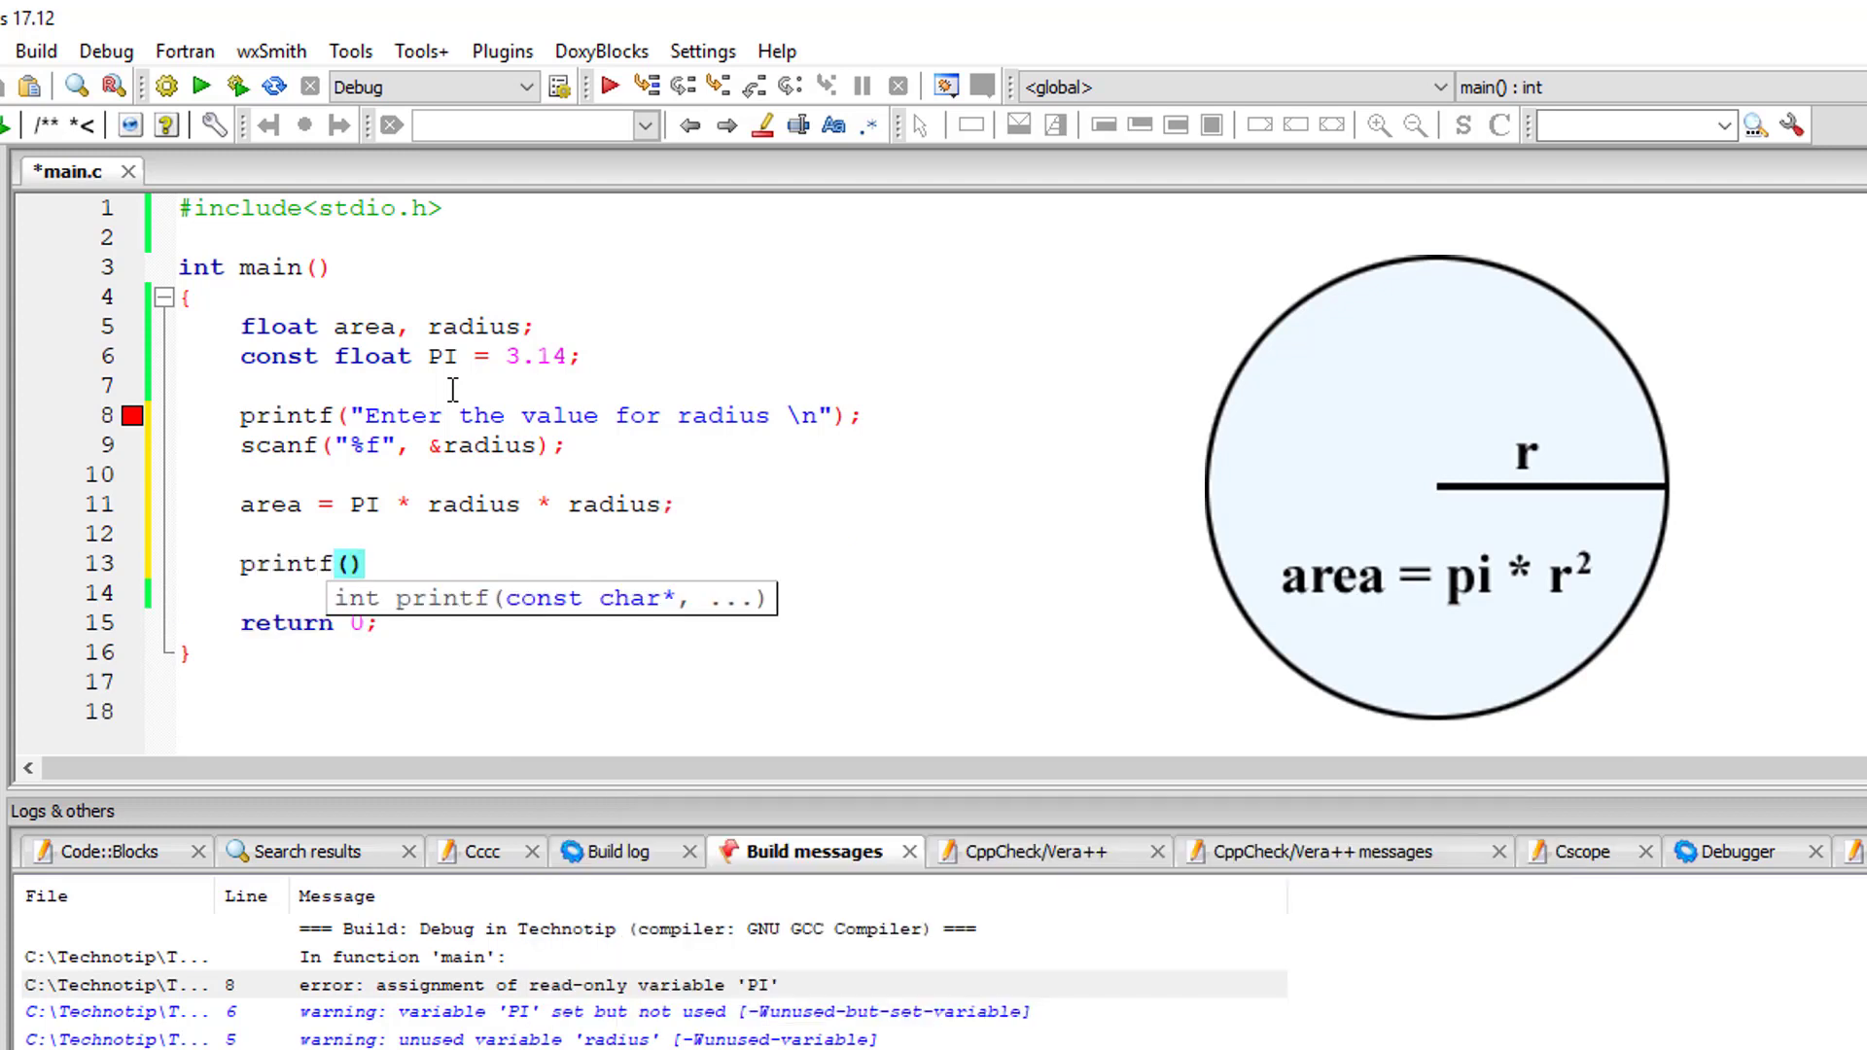
type("\"Area of the ci")
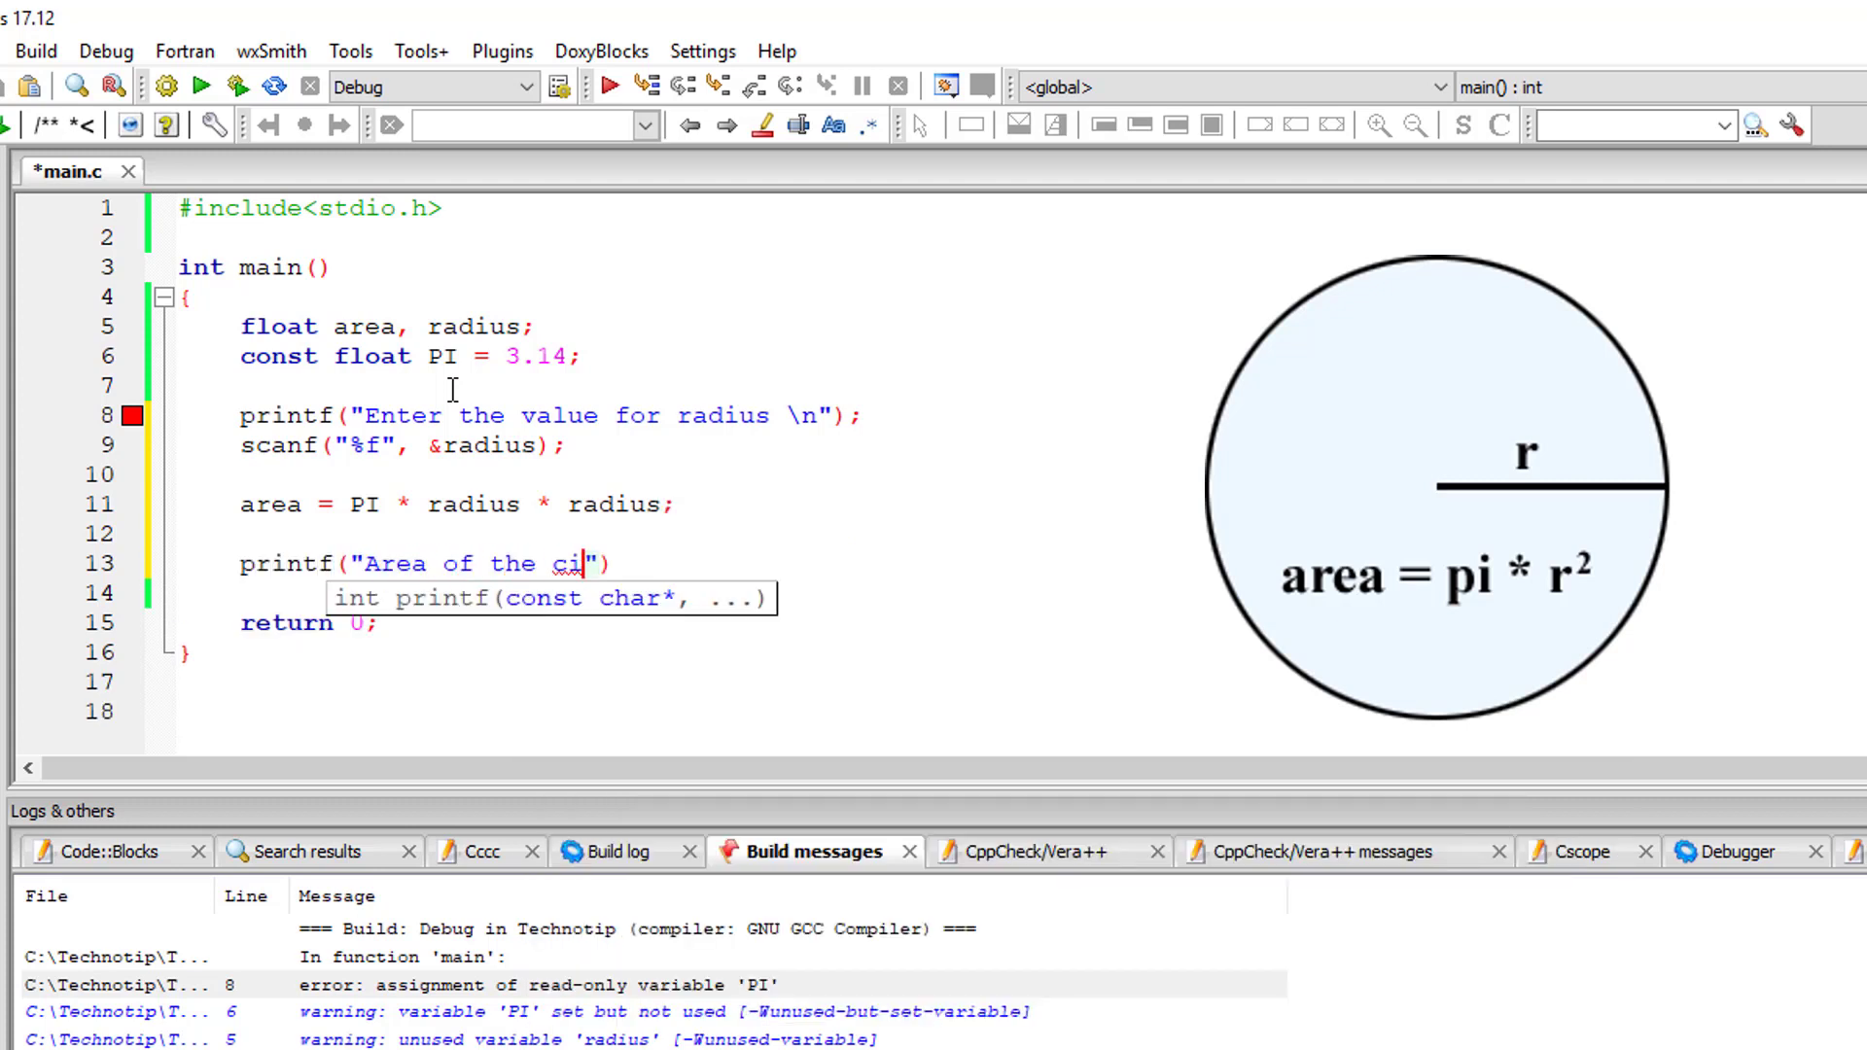
type("rcle is %f\\n")
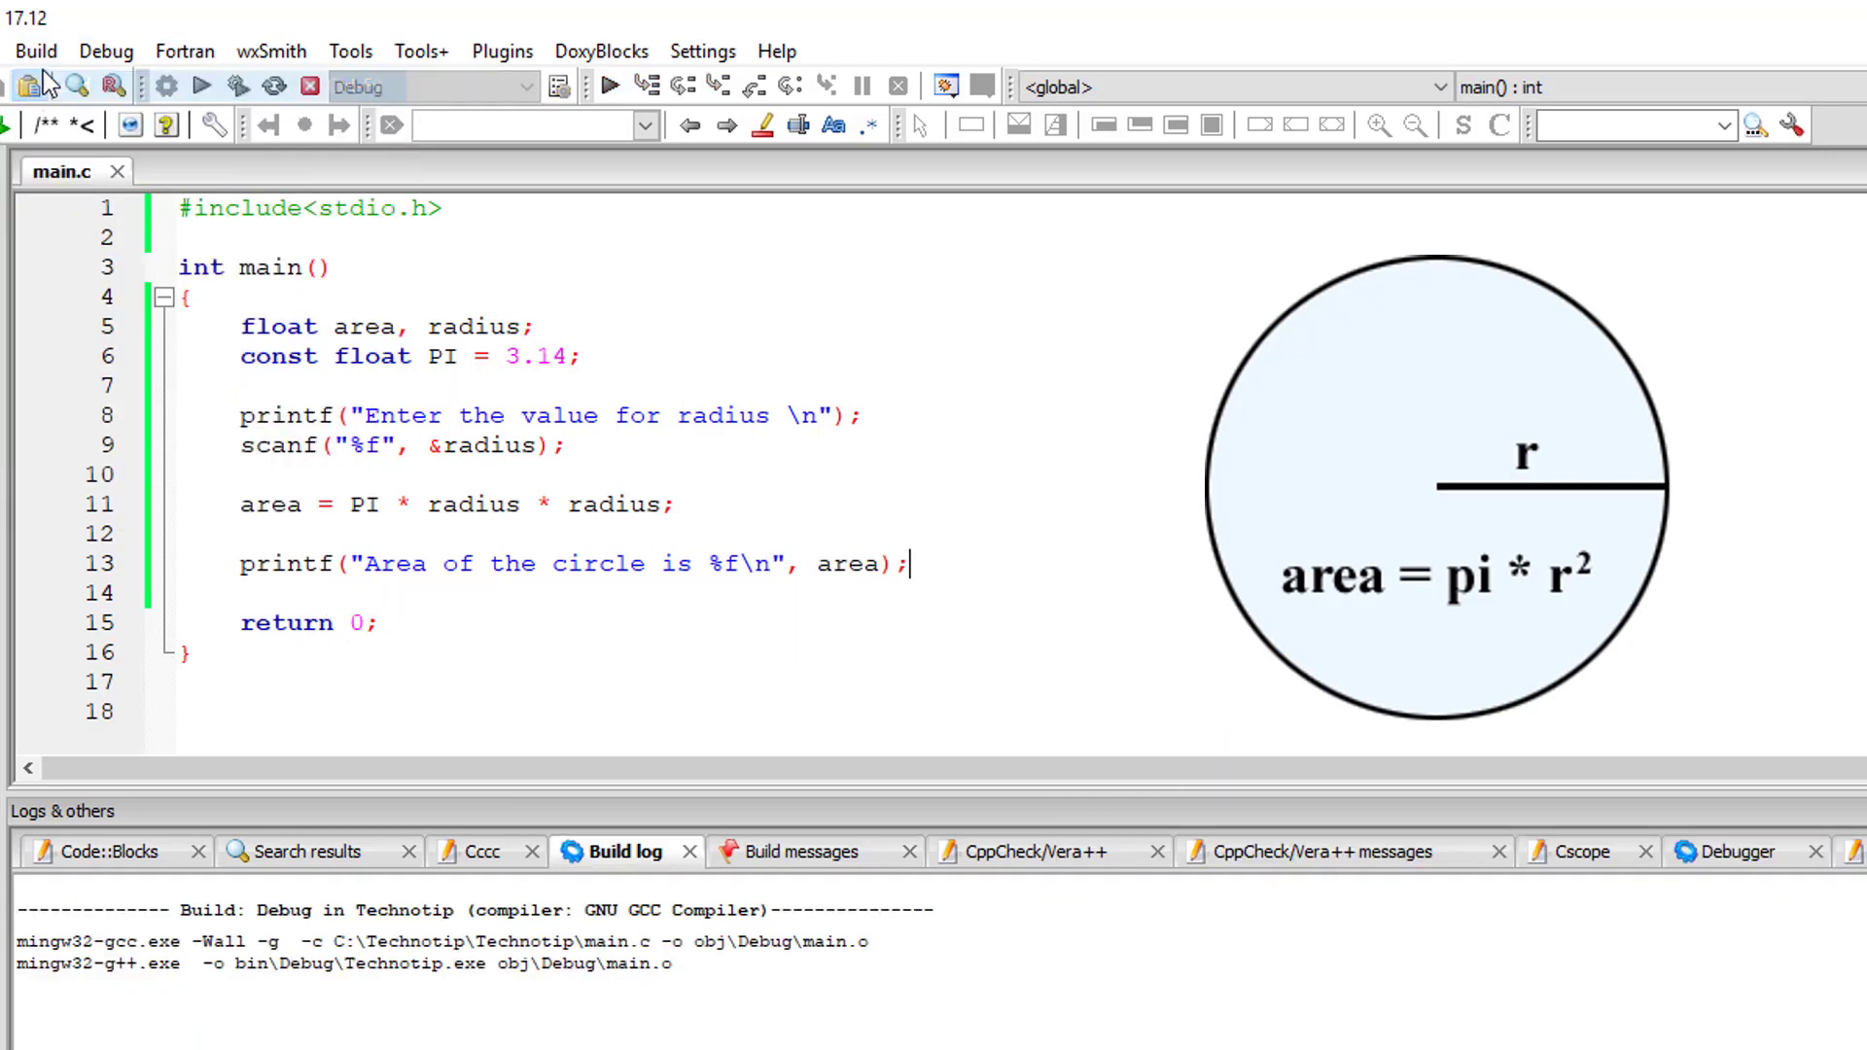
Build the program and confirm the build log shows status 0.
left_click(646, 85)
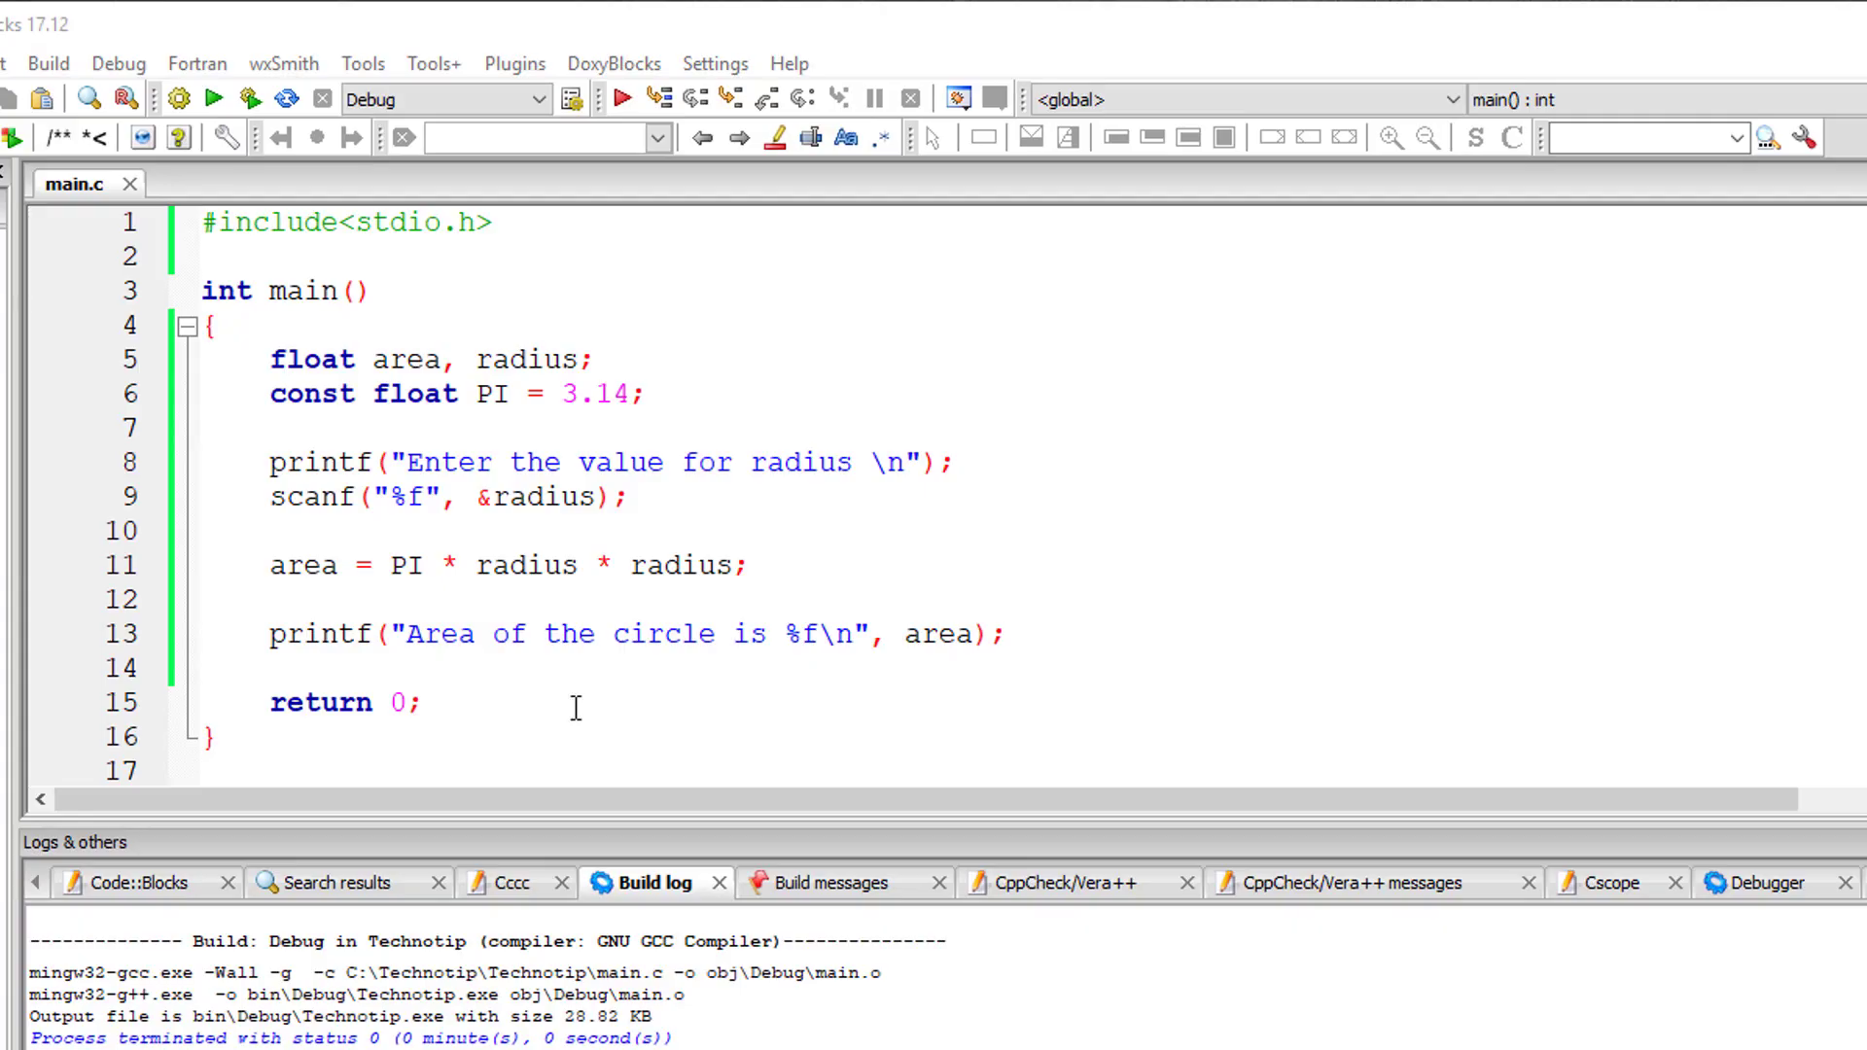
Remove the area variable and its line, computing (PI * radius * radius) inside printf.
double_click(407, 359)
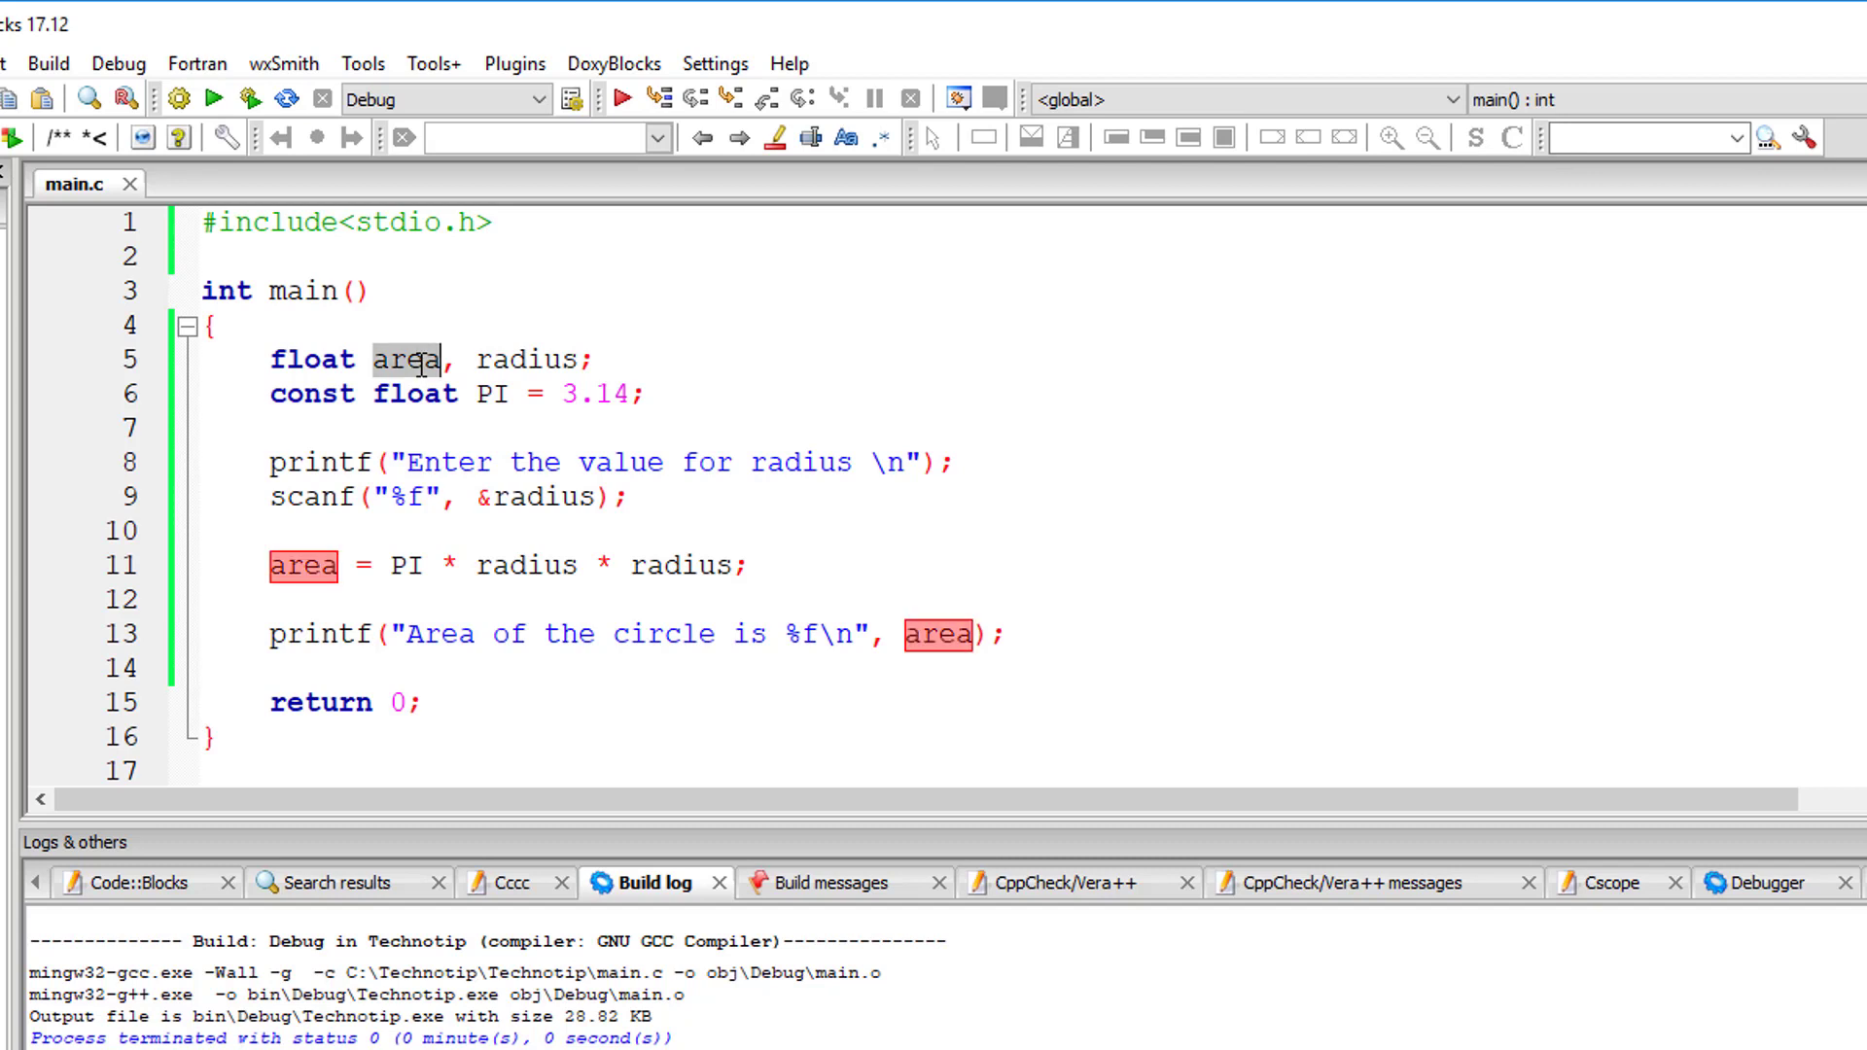
key("Delete")
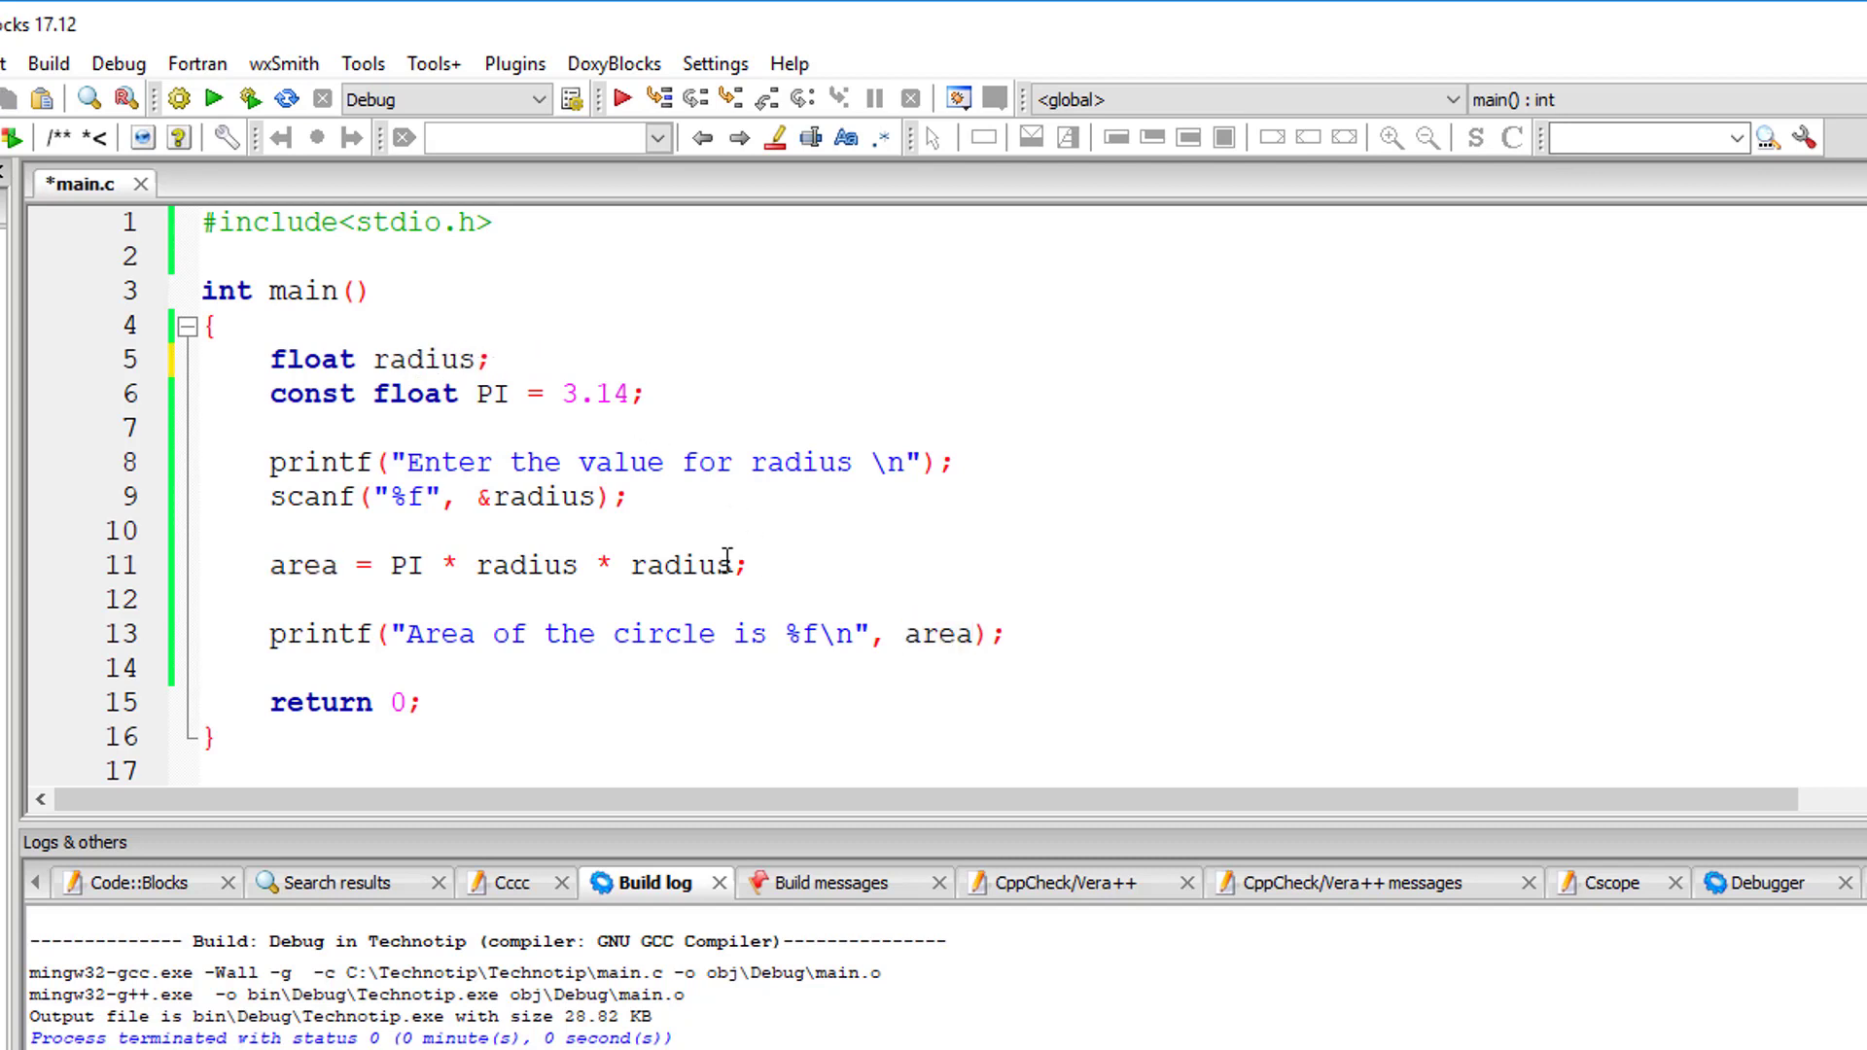
left_click_drag(473, 564, 732, 564)
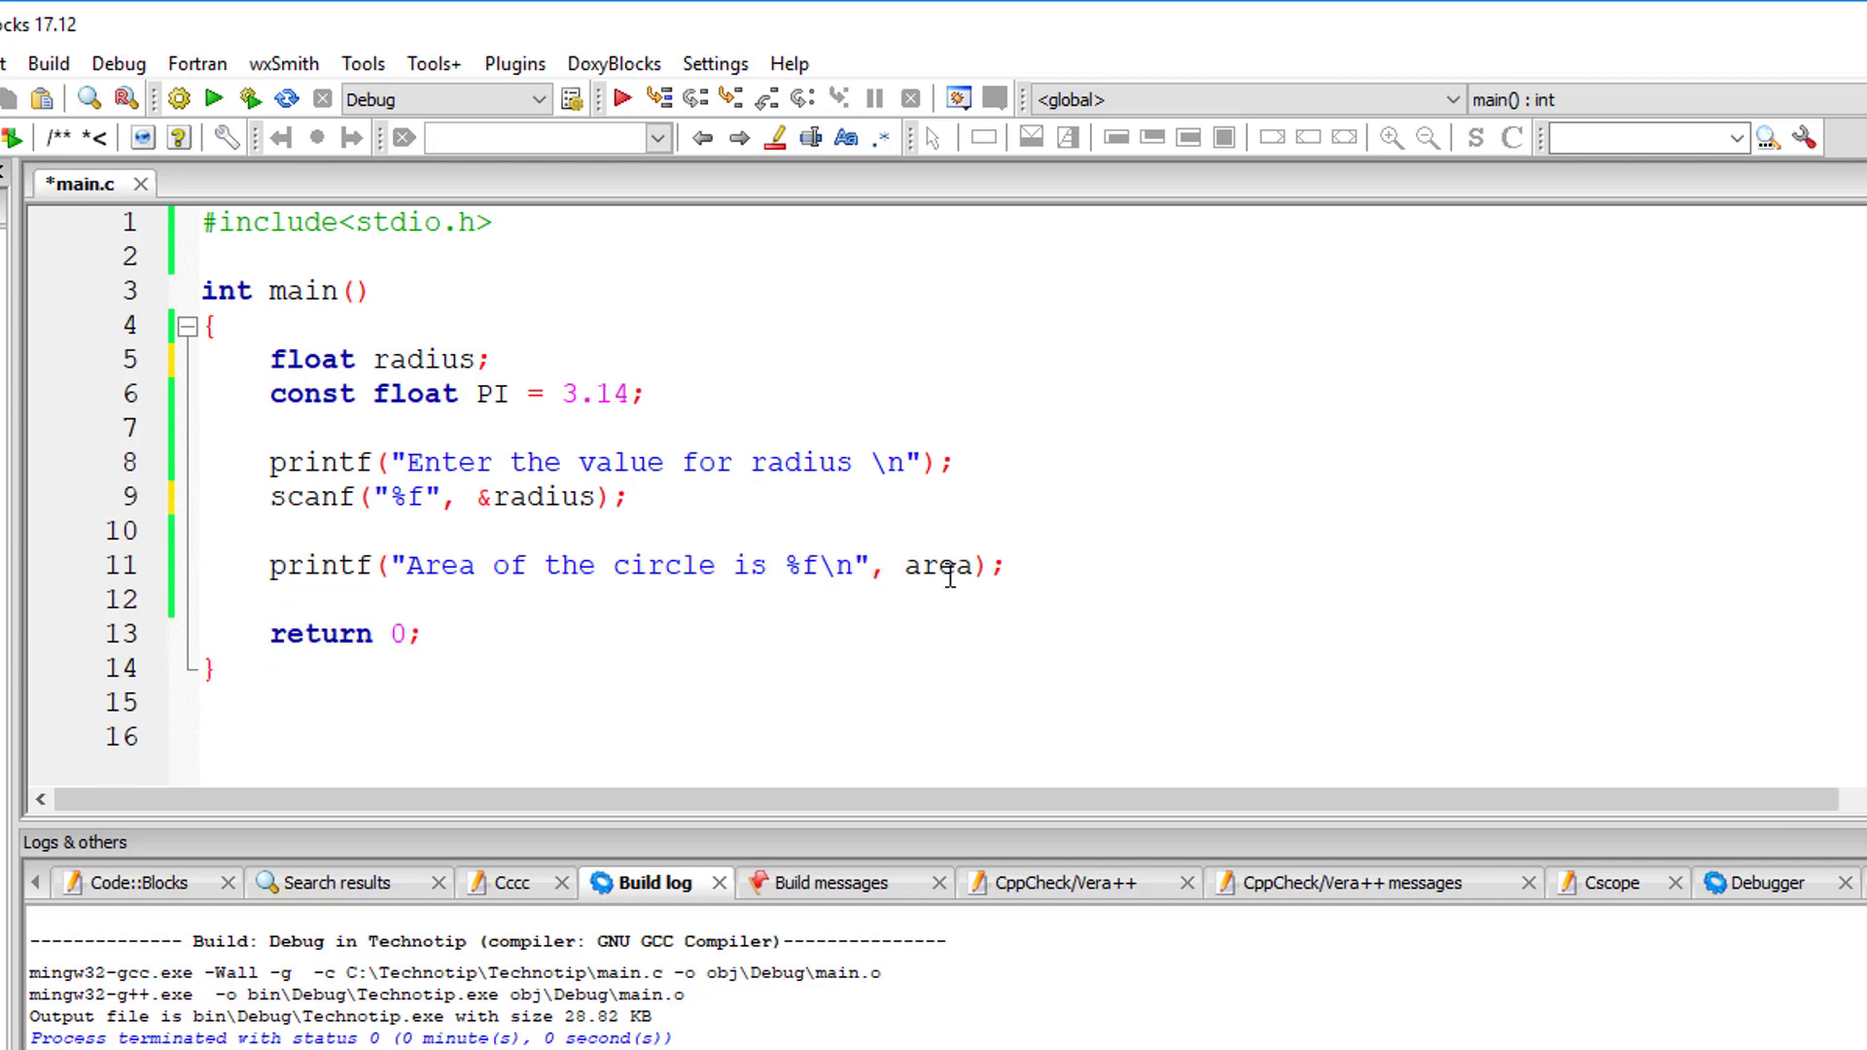
type("()")
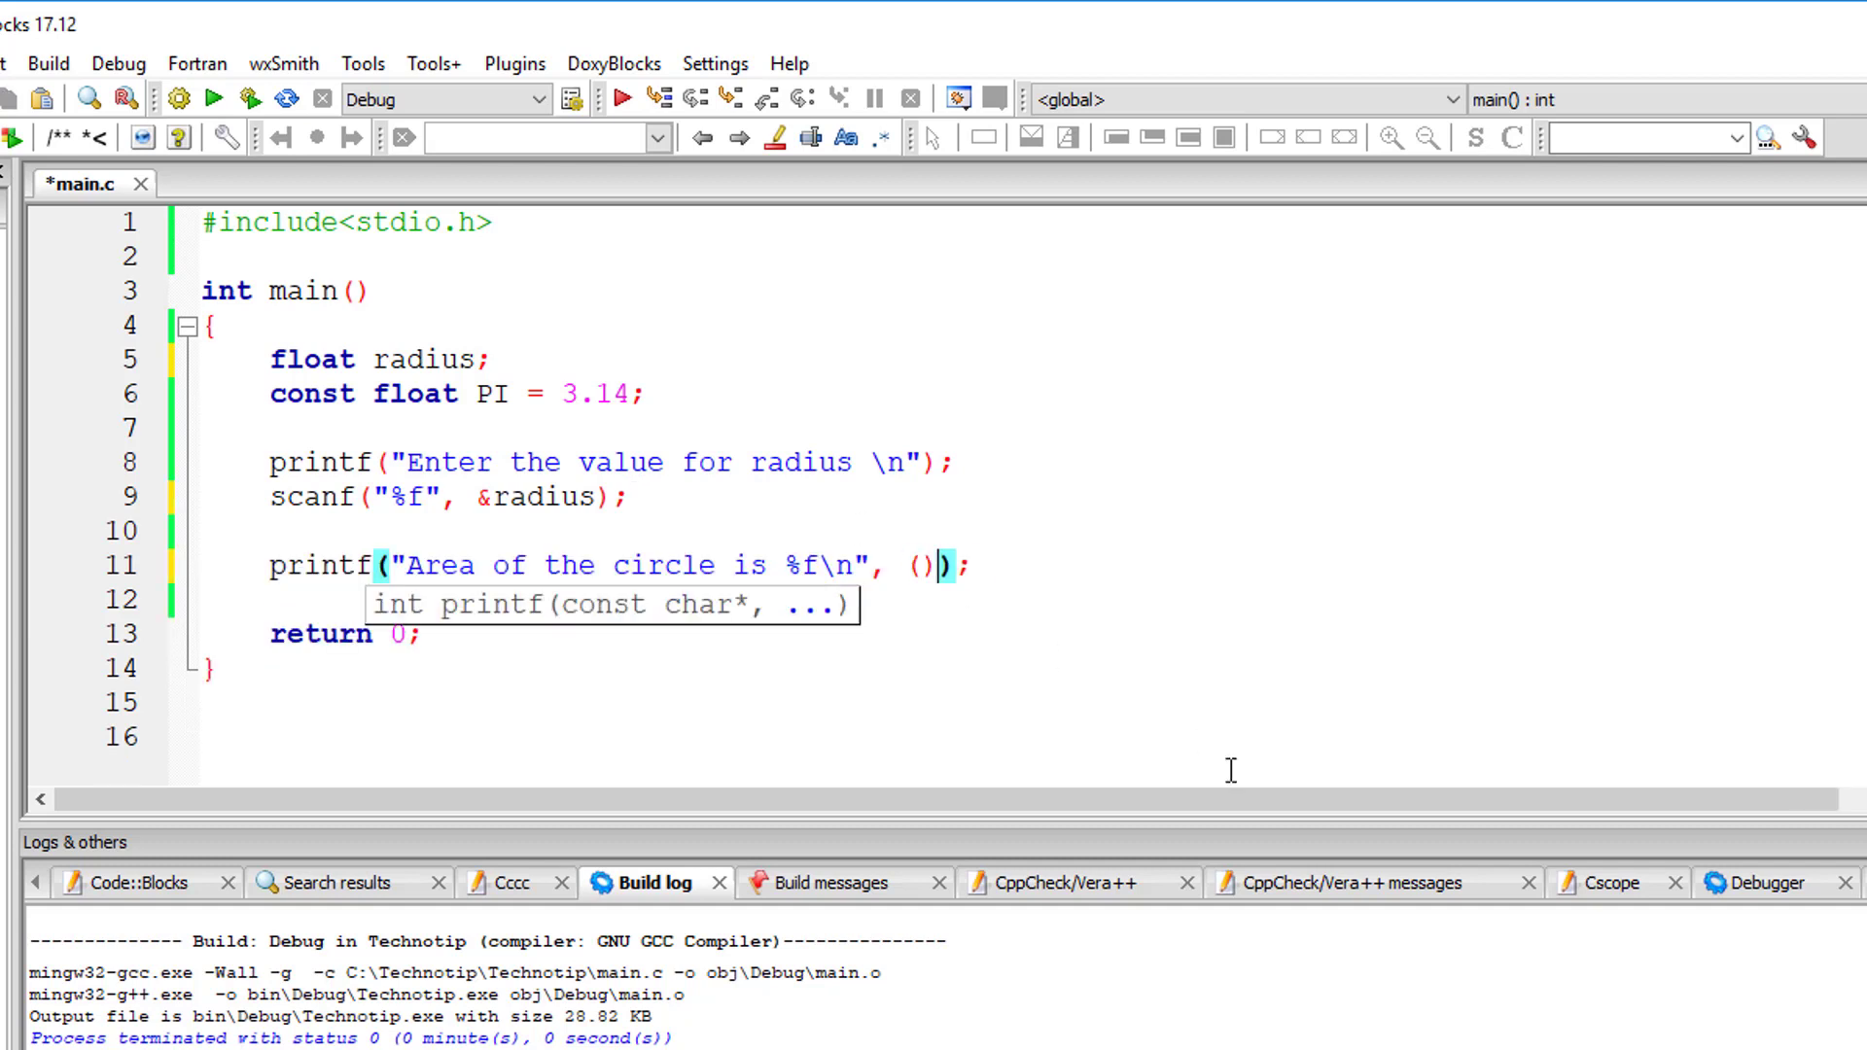
type("PI * radius * radius")
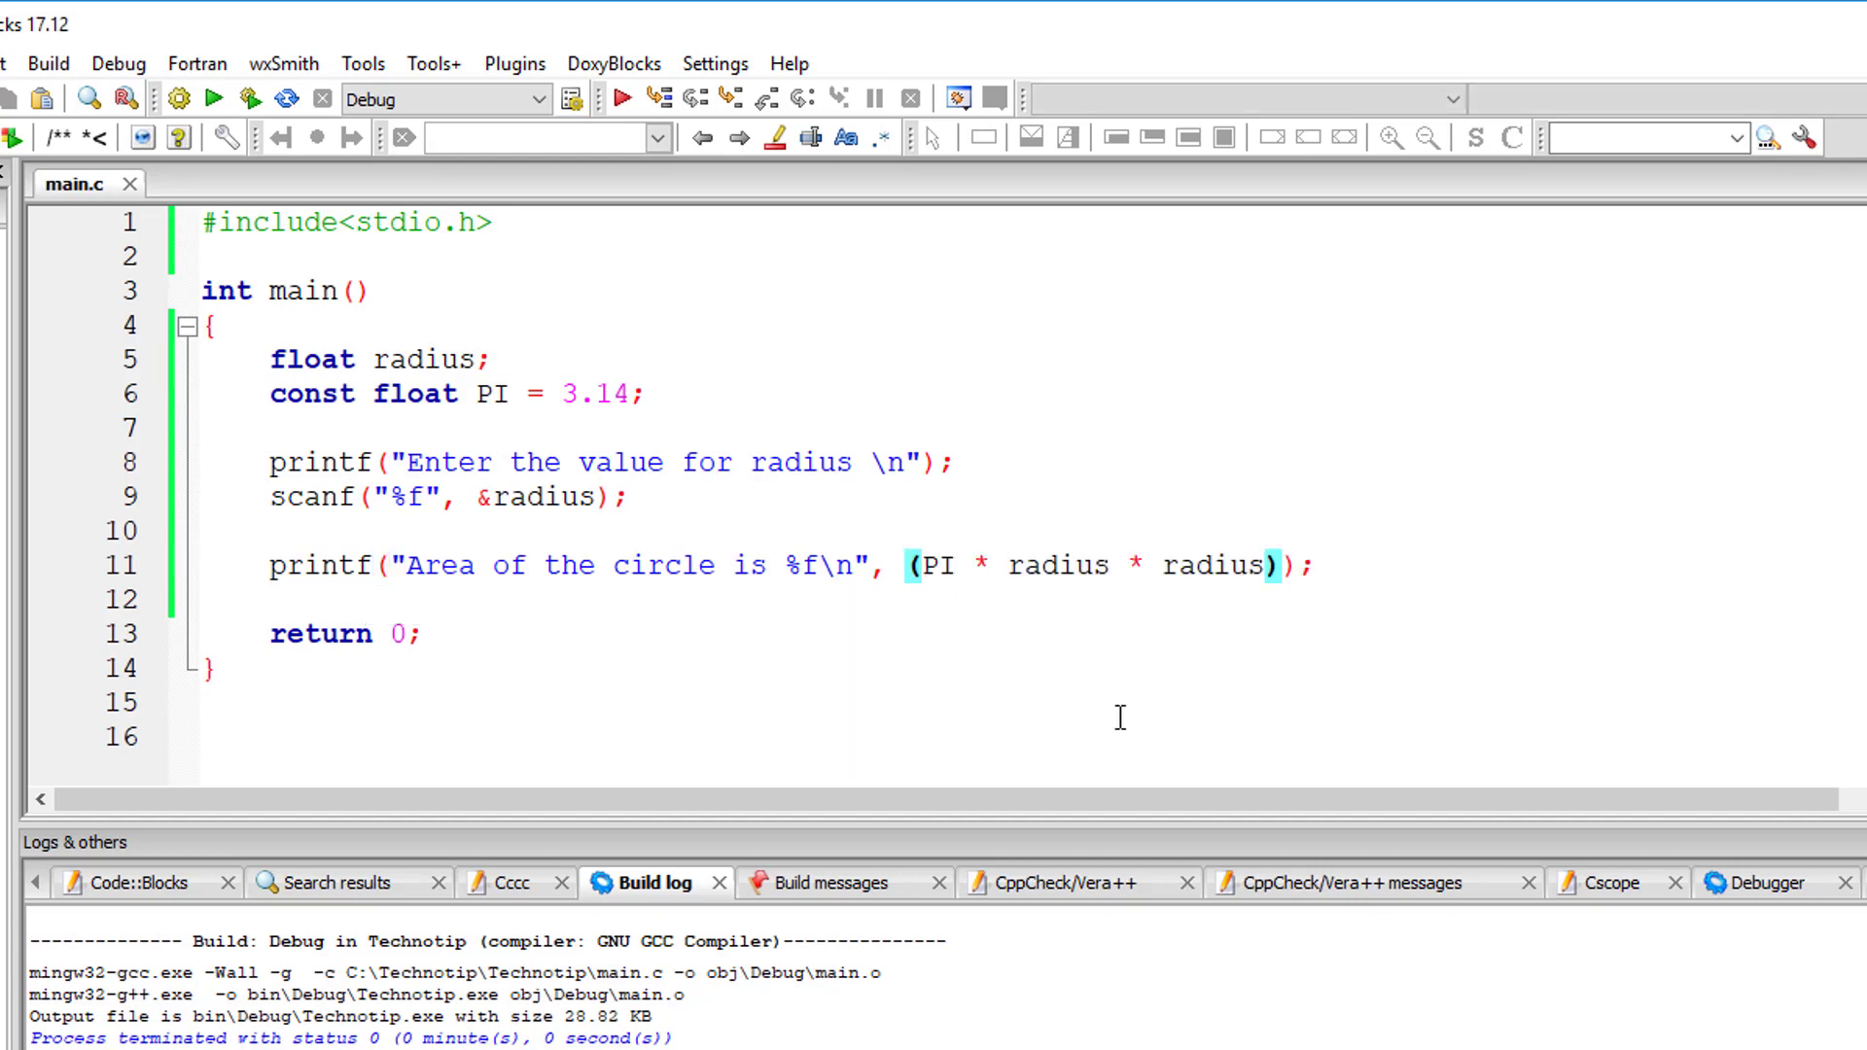
Run the program from the Build menu and enter radius 2.0 in the console.
left_click(48, 63)
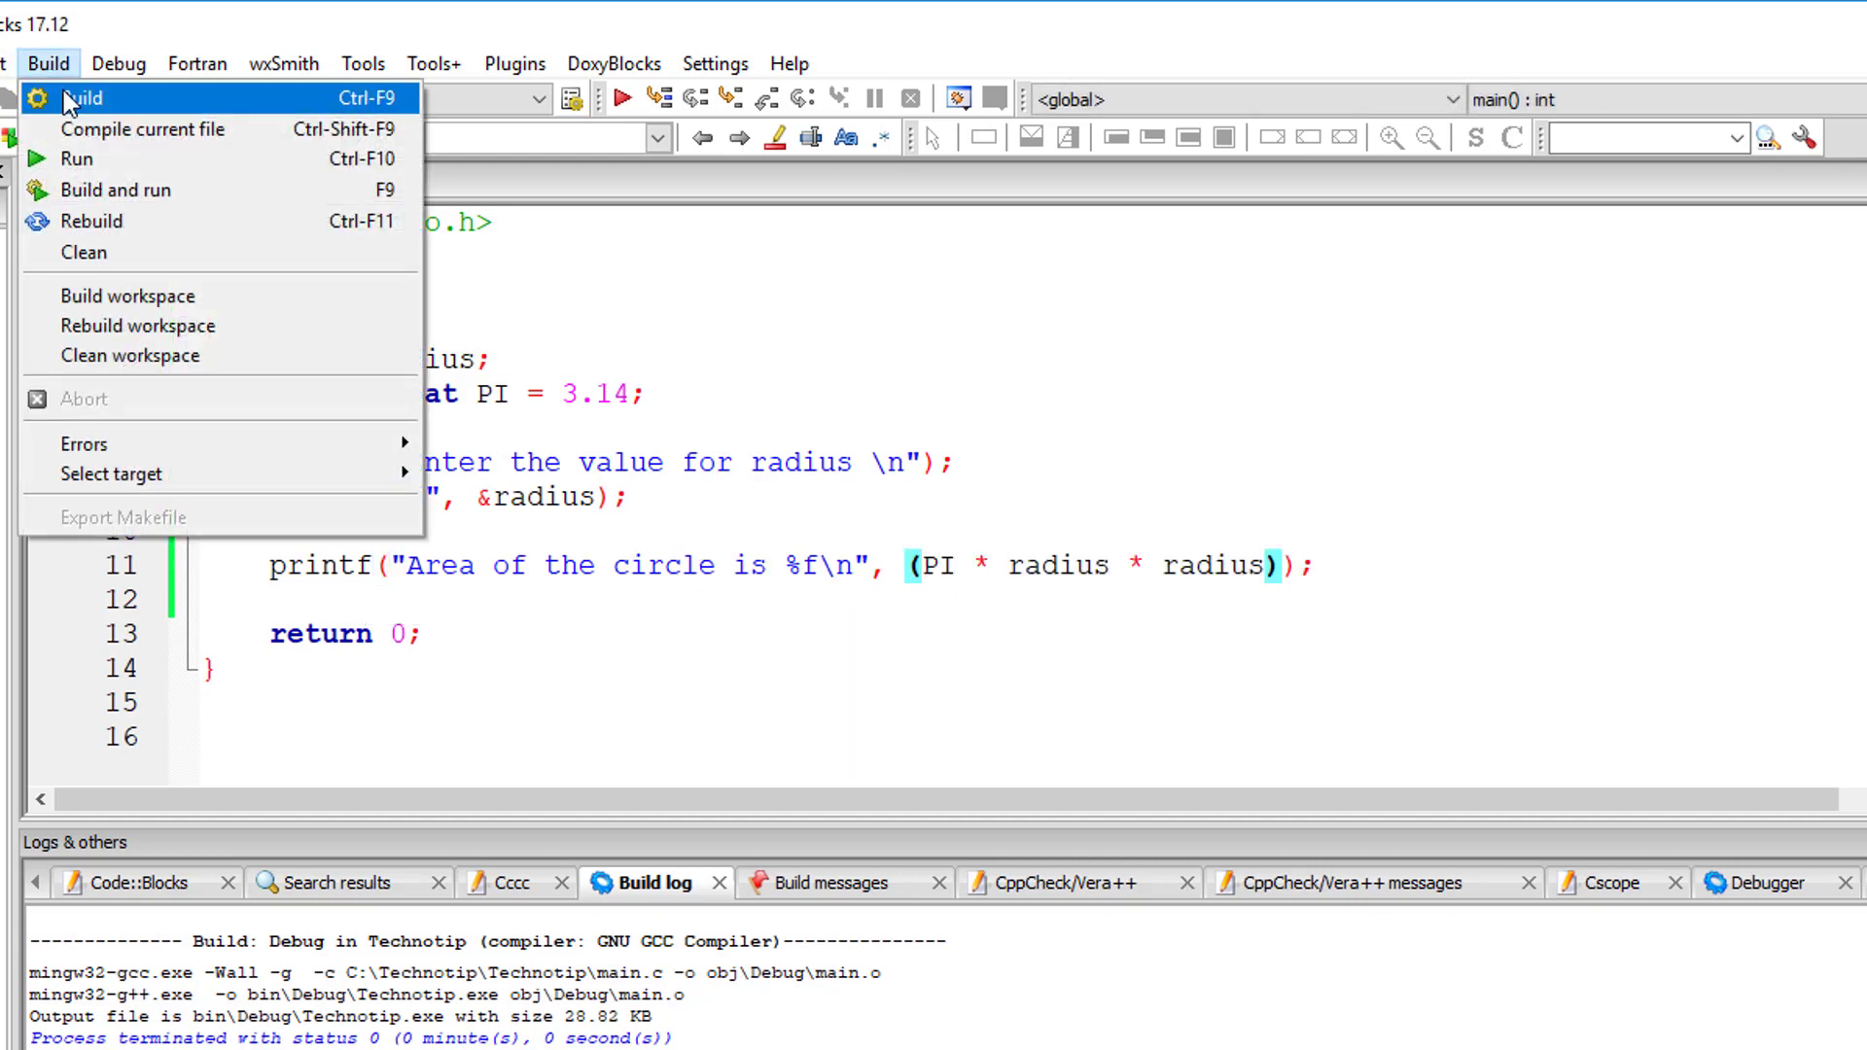
mouse_move(76, 159)
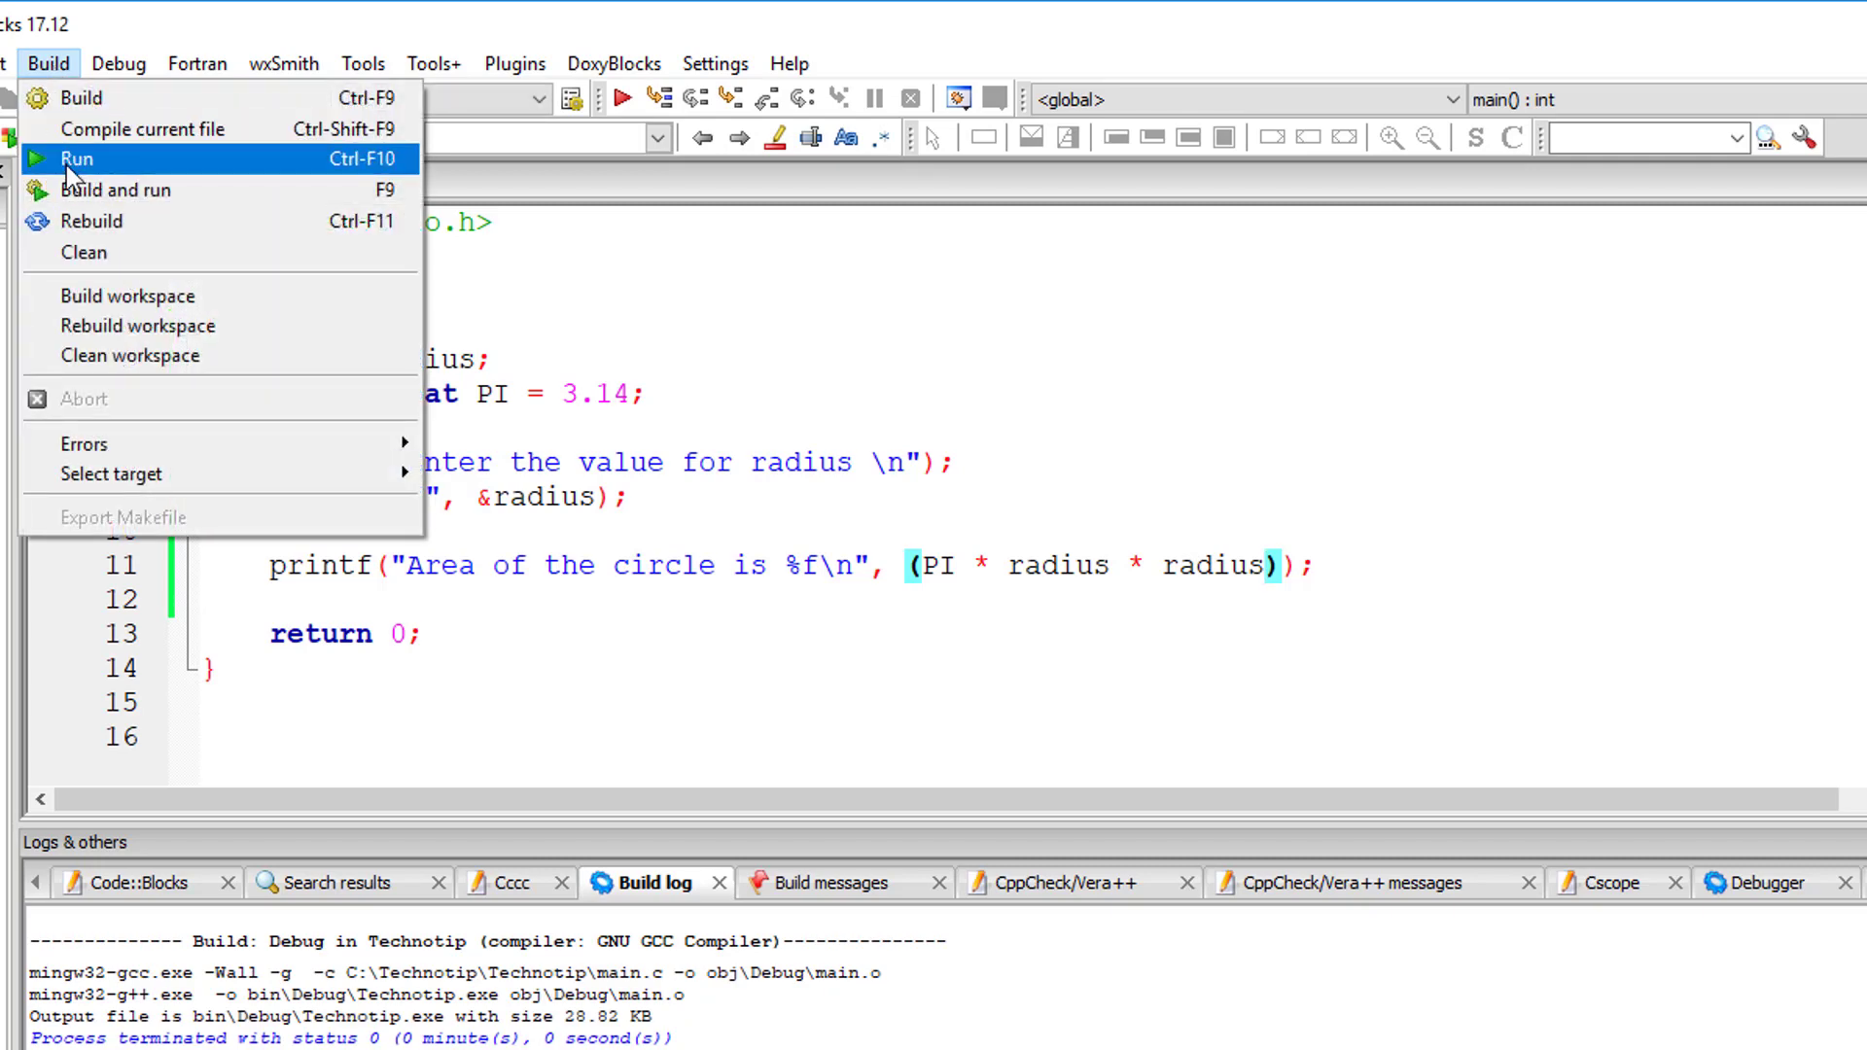
left_click(76, 158)
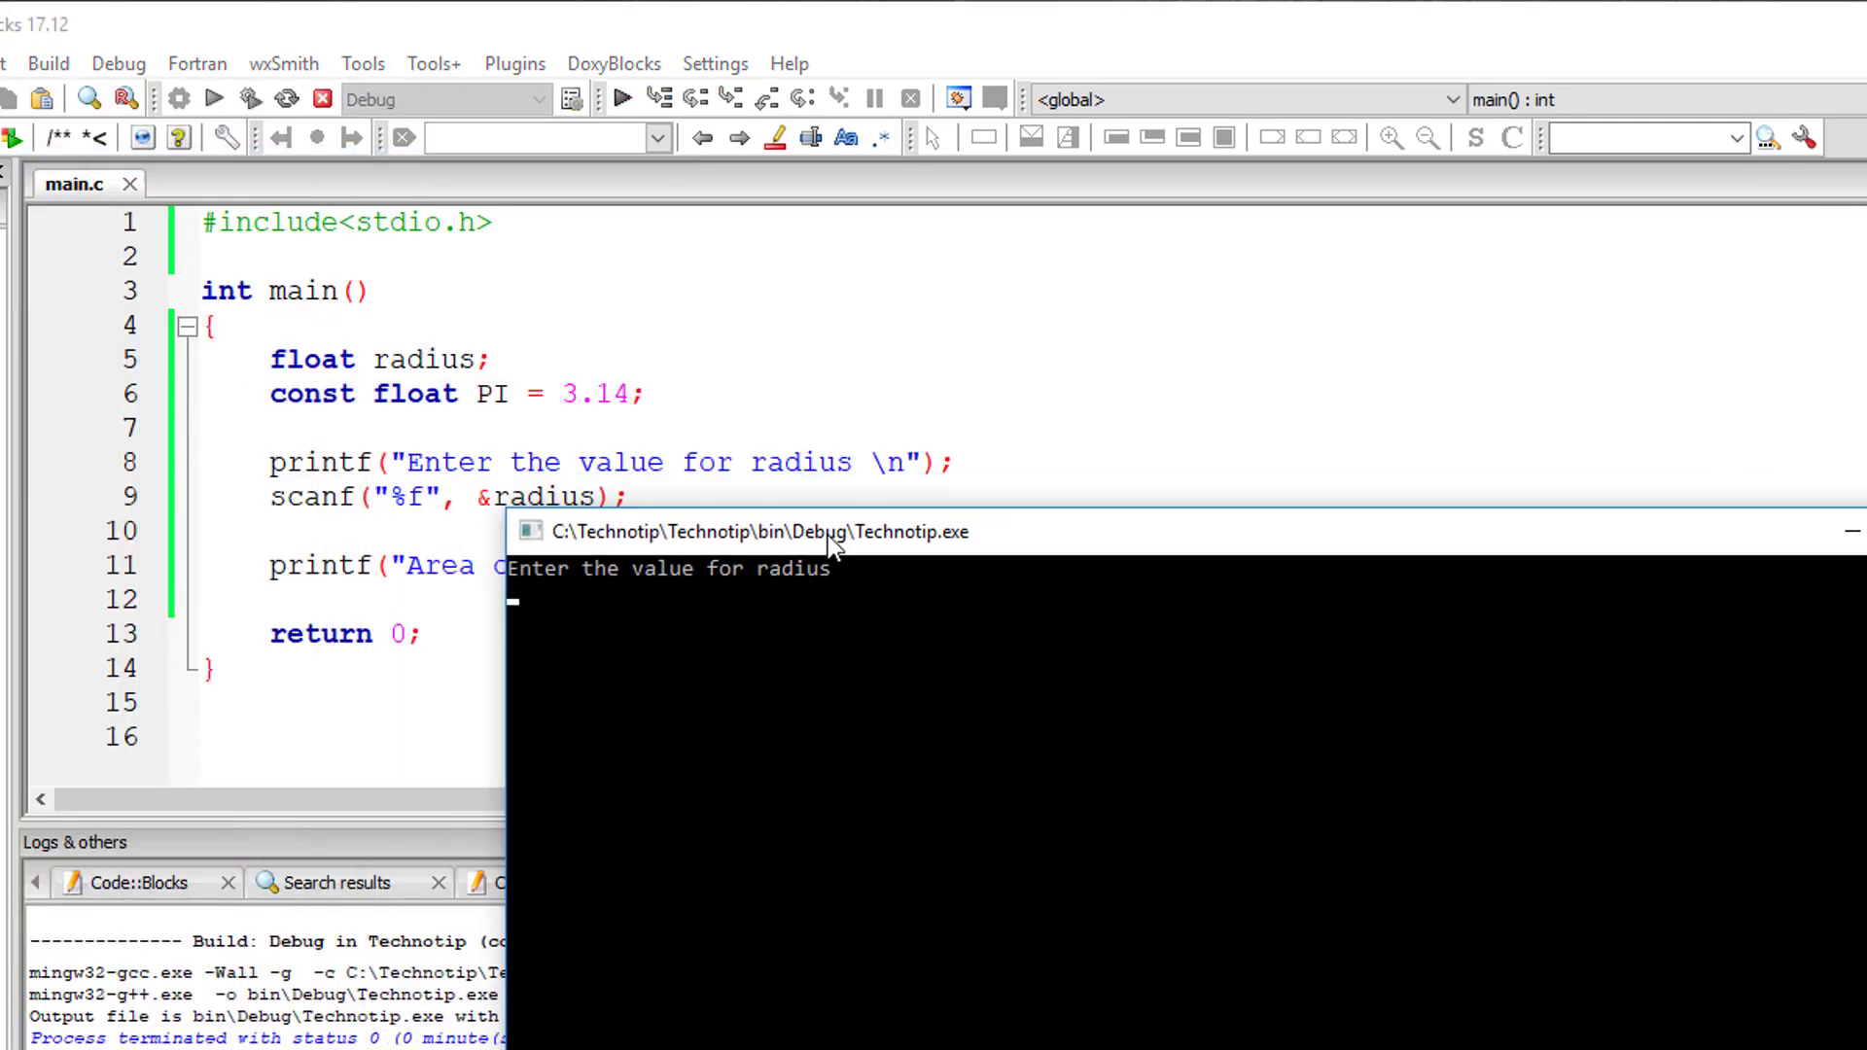
type("2.0")
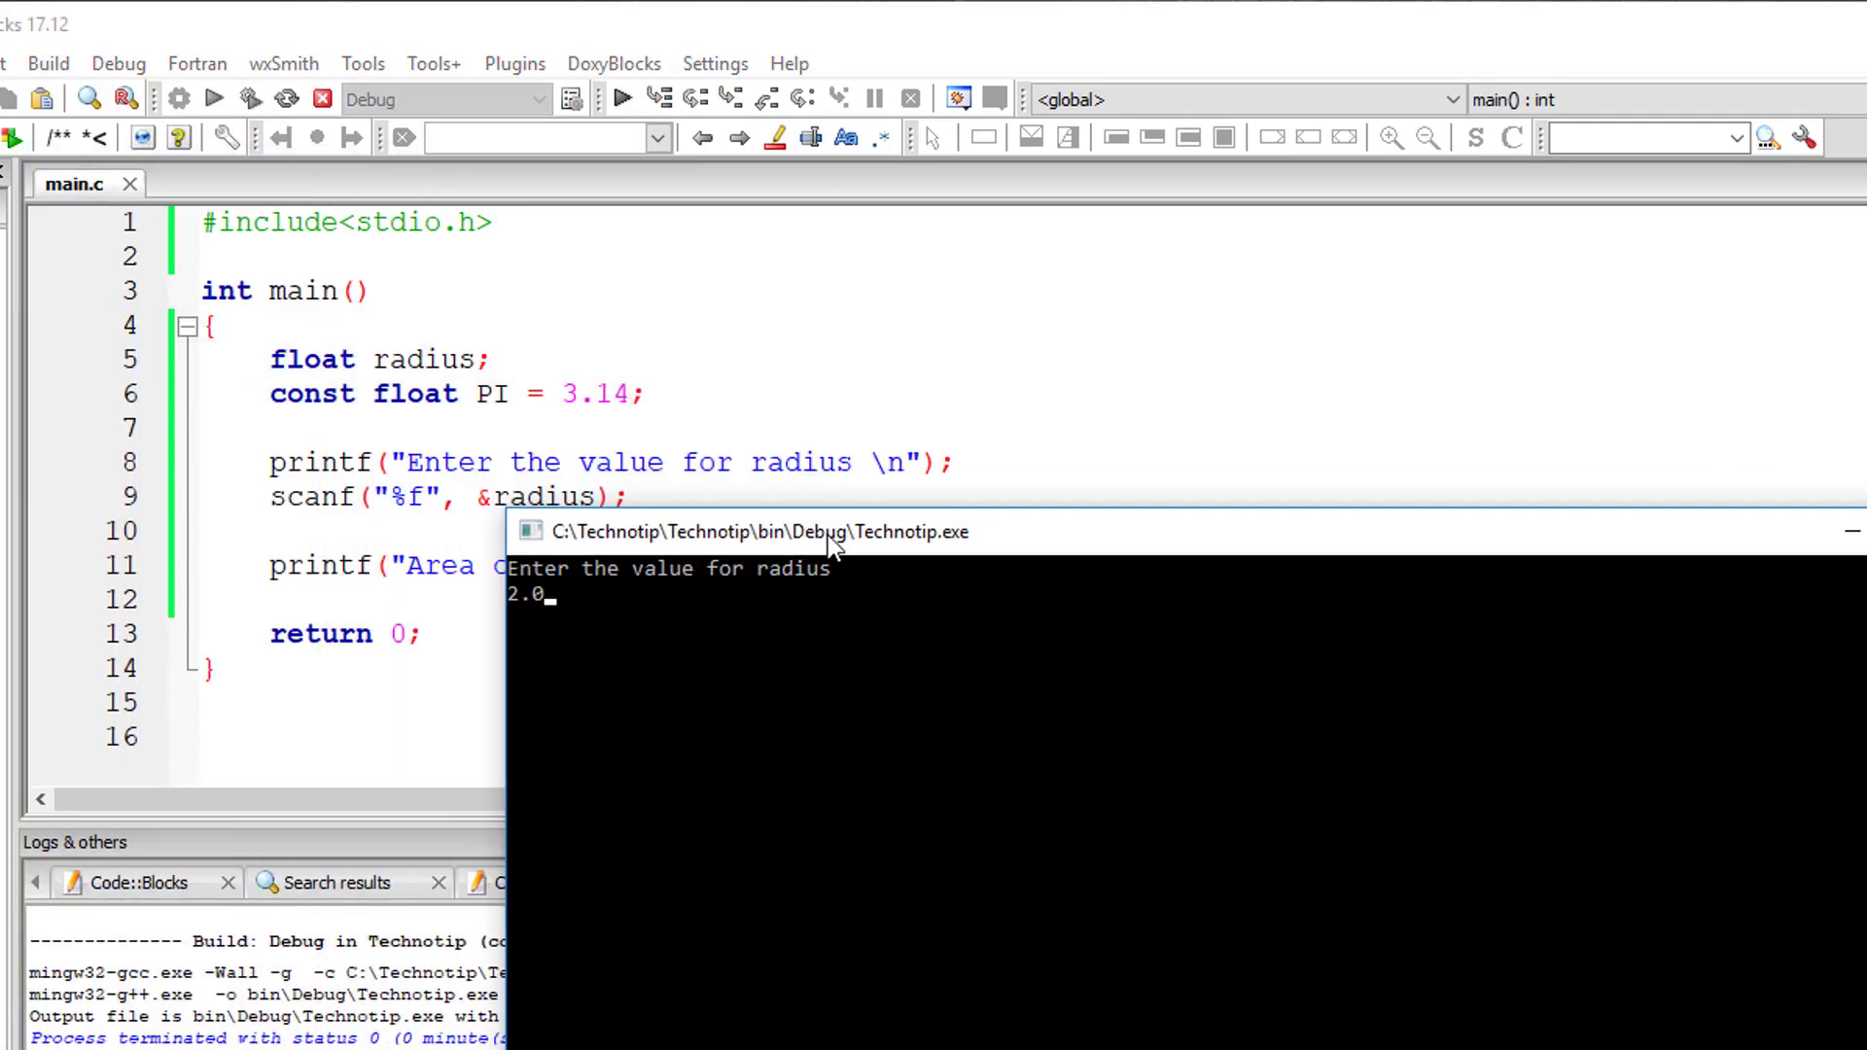